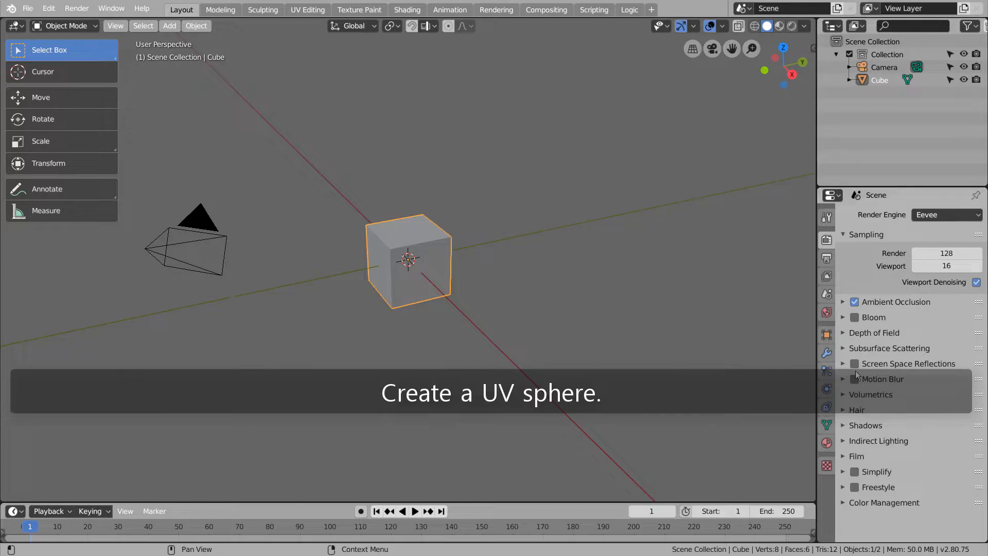
# Delete the default cube and add a UV sphere at the scene origin.
pyautogui.press('shift+a')
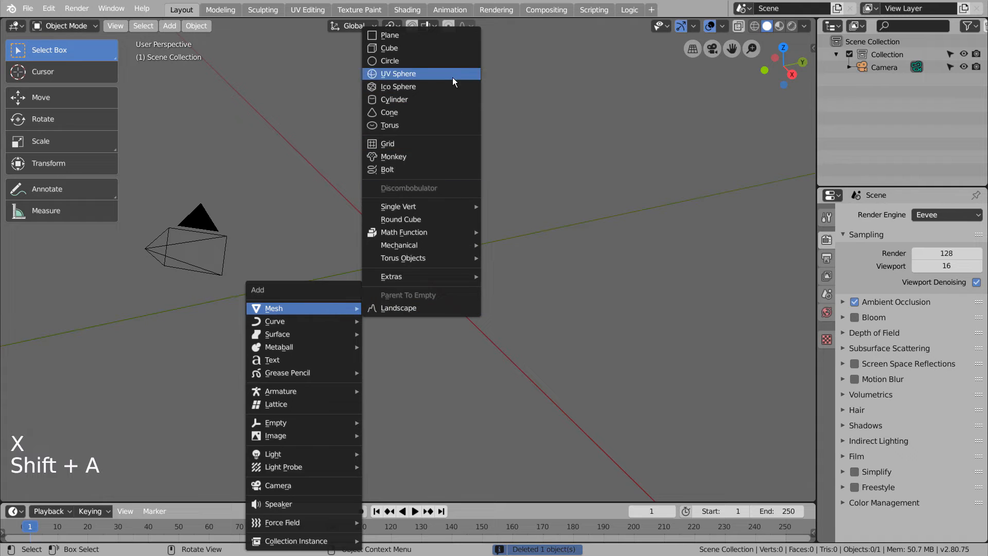
pyautogui.click(398, 73)
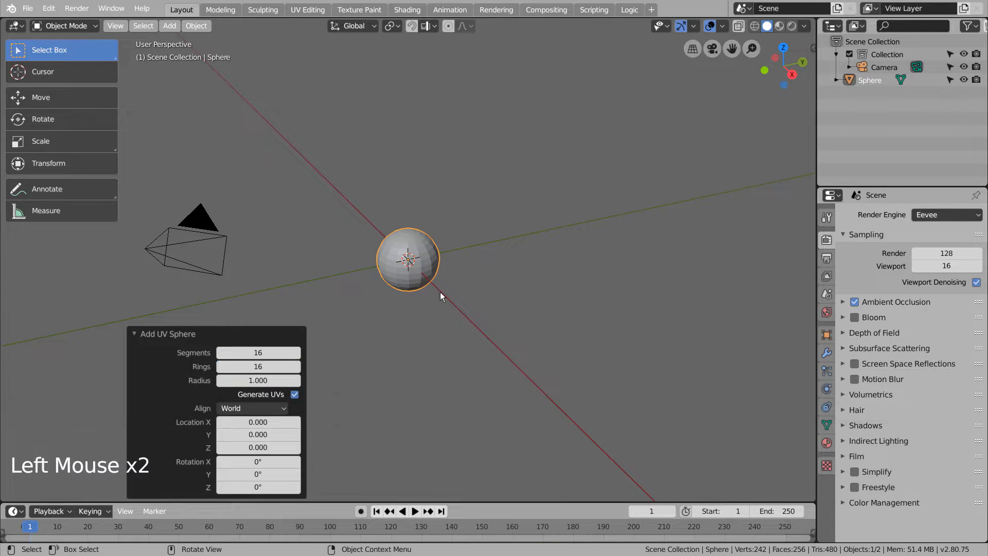
pyautogui.scroll(3)
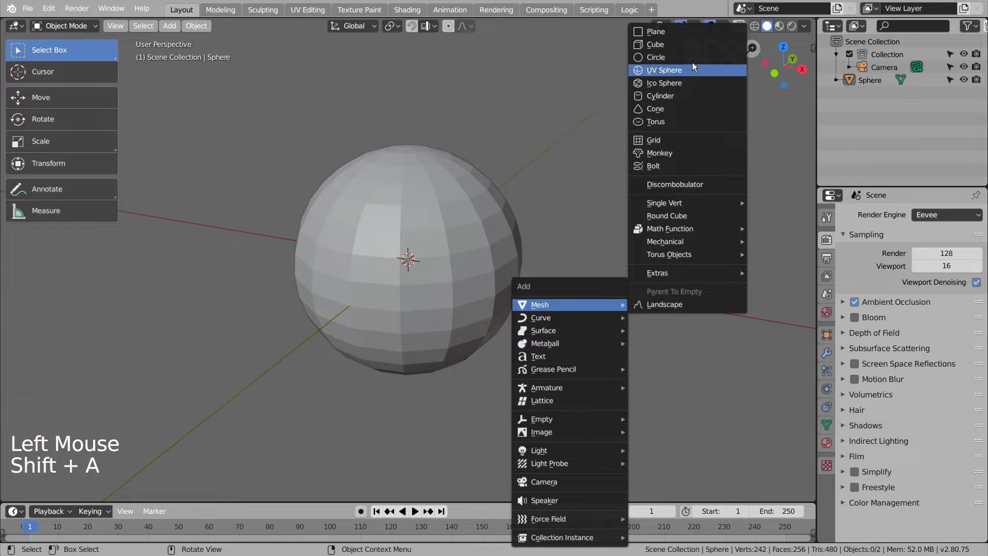
# Add a circle mesh, scale it down in wireframe view, and fill it with a face.
pyautogui.click(656, 56)
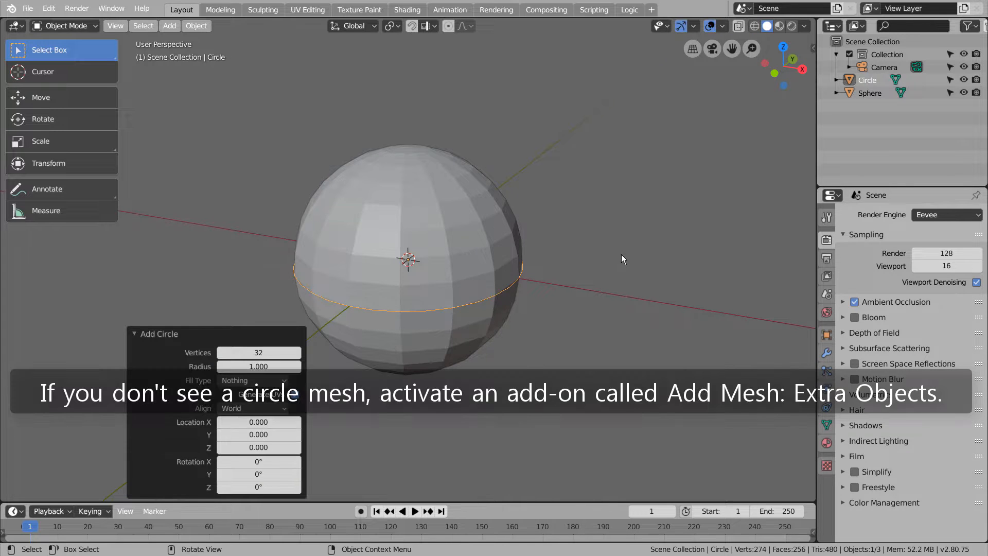
pyautogui.press('shift+z')
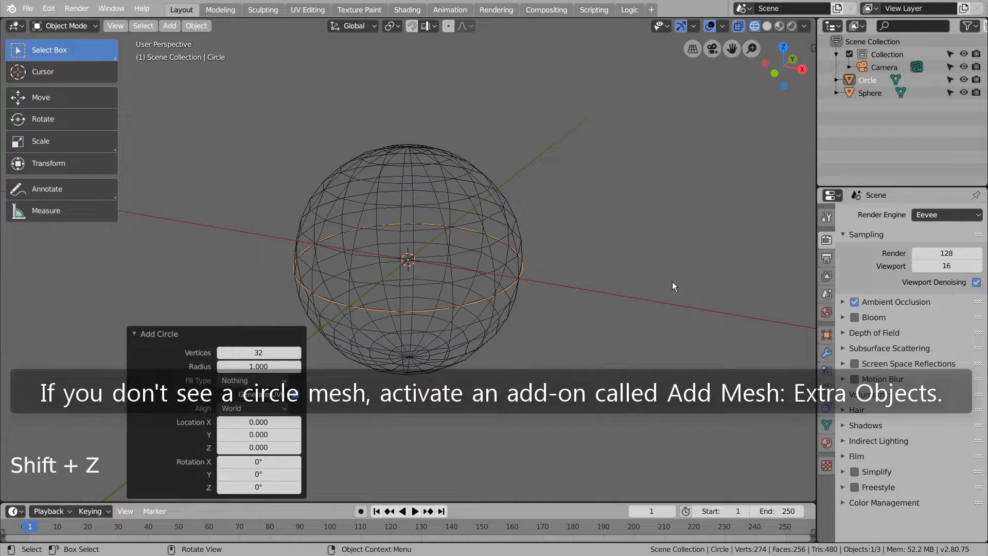
pyautogui.press('s')
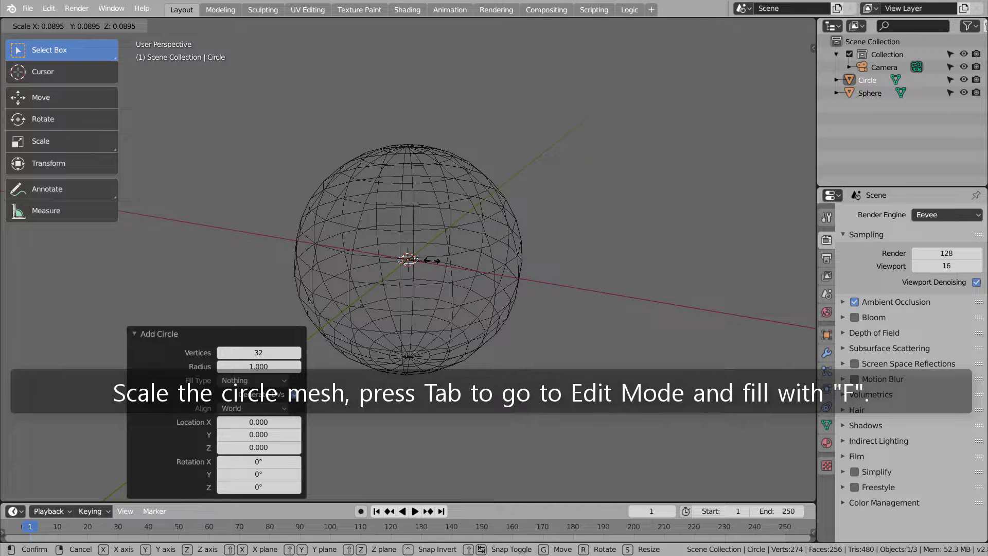
pyautogui.press('Tab')
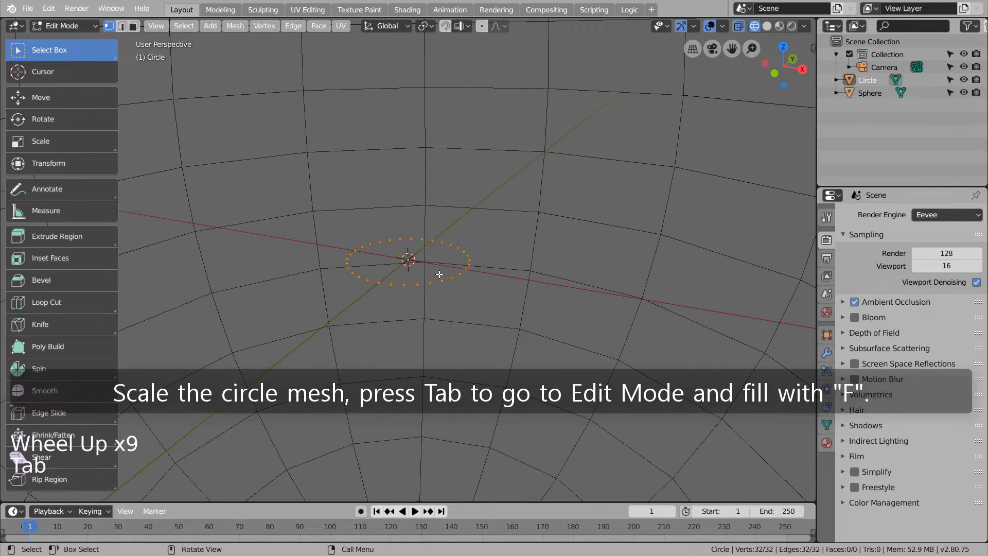
pyautogui.press('f')
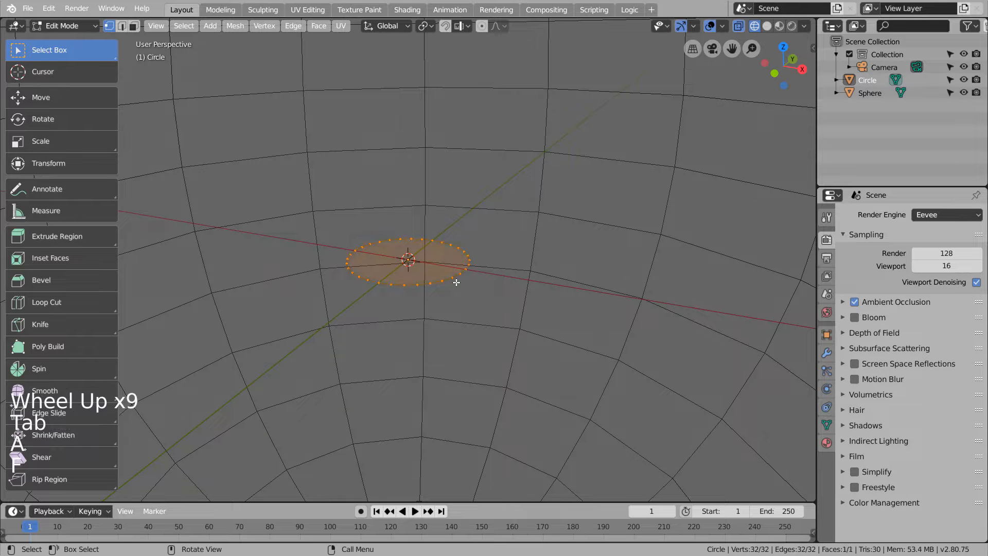
pyautogui.press('Tab')
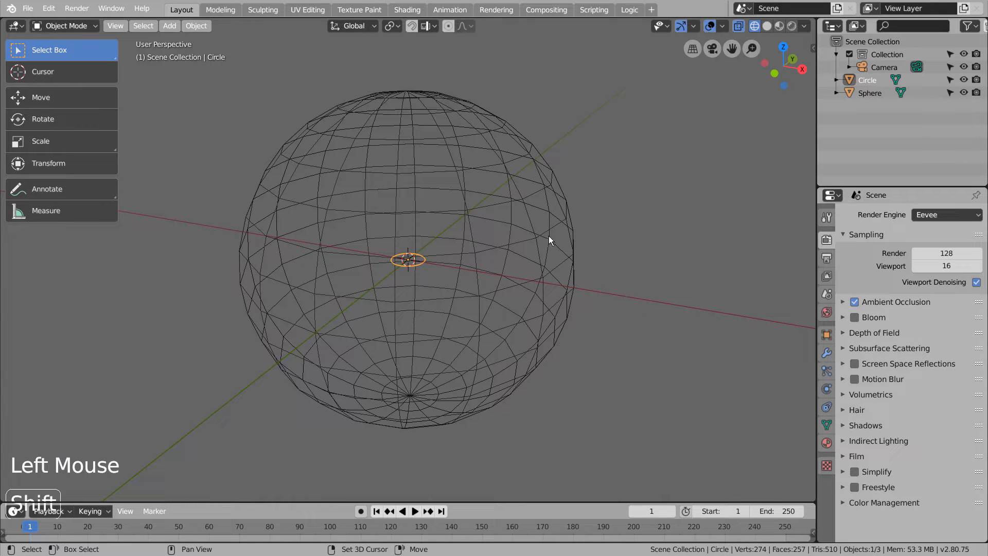
# Parent the circle to the sphere, set sphere Instancing to Faces, and return to solid view.
pyautogui.click(556, 255)
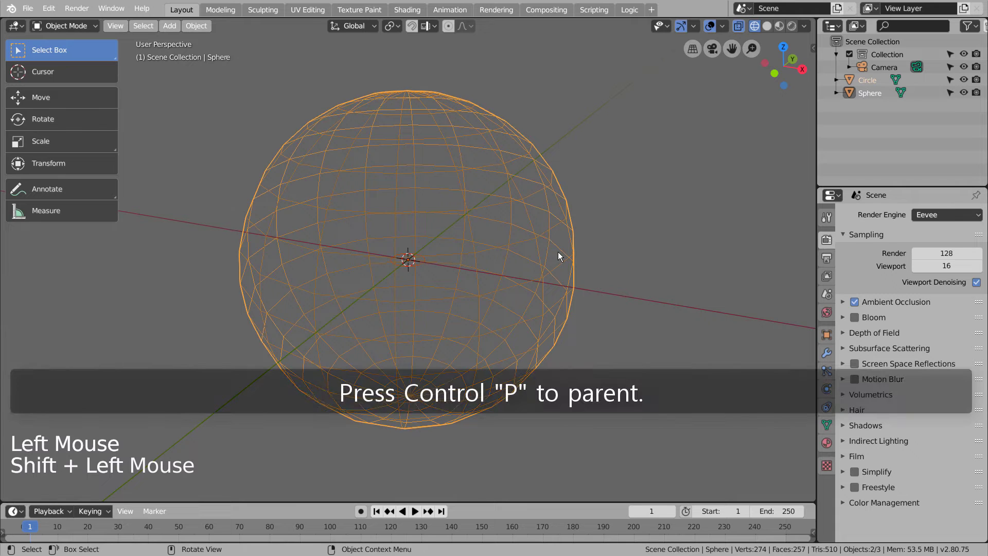
pyautogui.press('ctrl+p')
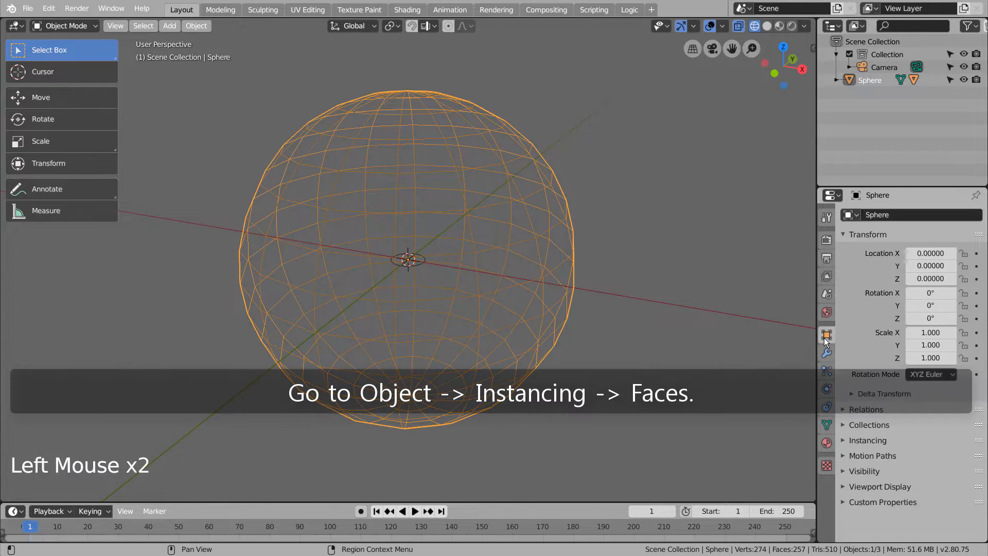
pyautogui.click(868, 439)
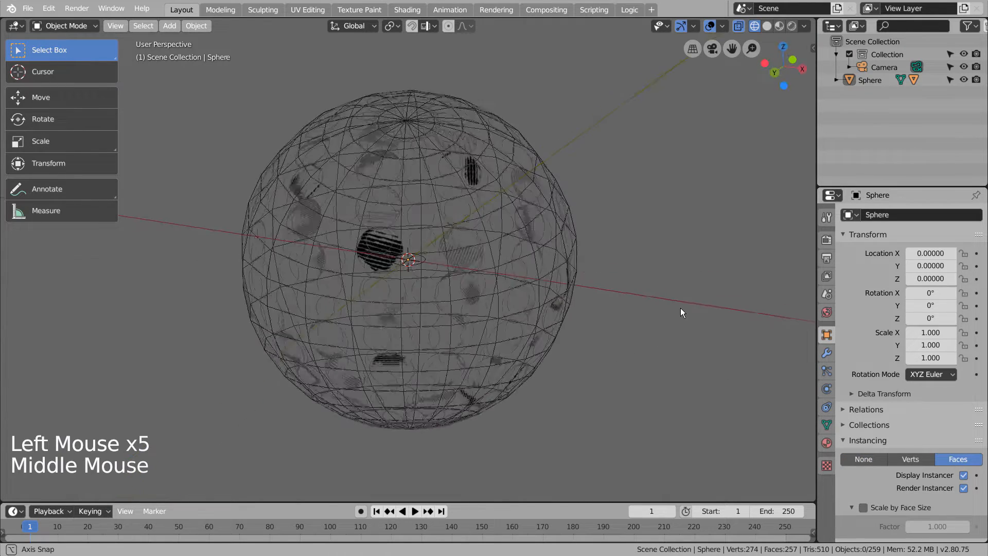
pyautogui.press('shift+z')
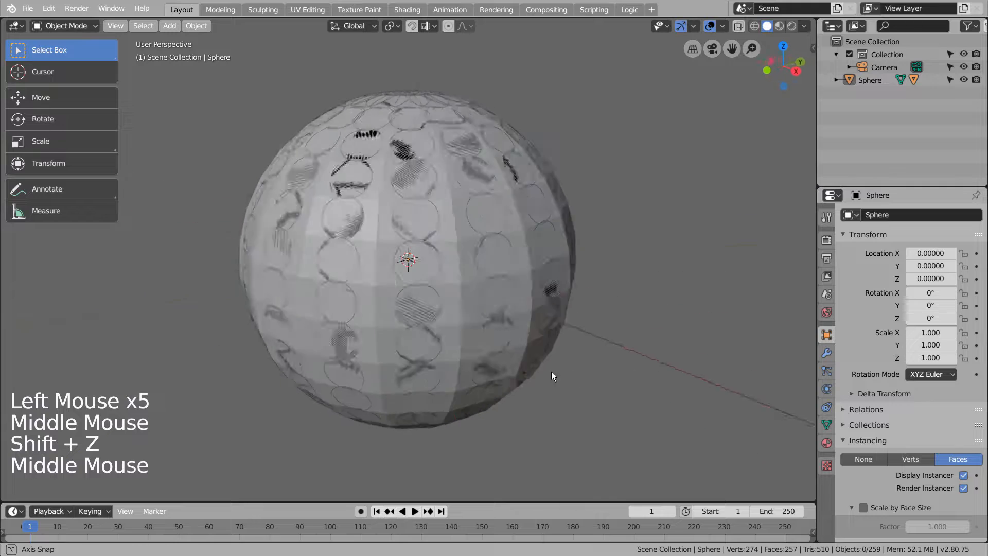
pyautogui.click(489, 262)
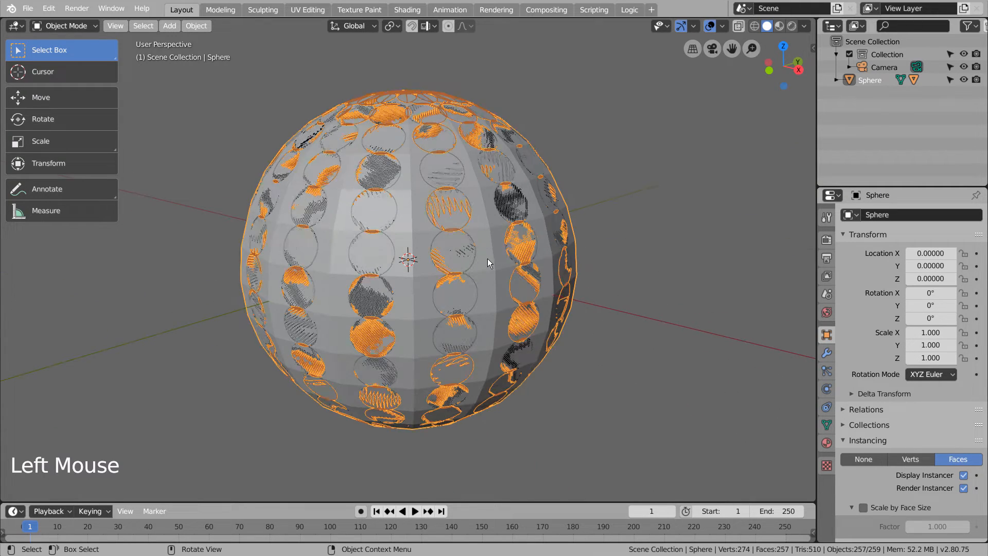
# Apply Make Instances Real to the circle copies and delete the sphere.
pyautogui.press('ctrl+a')
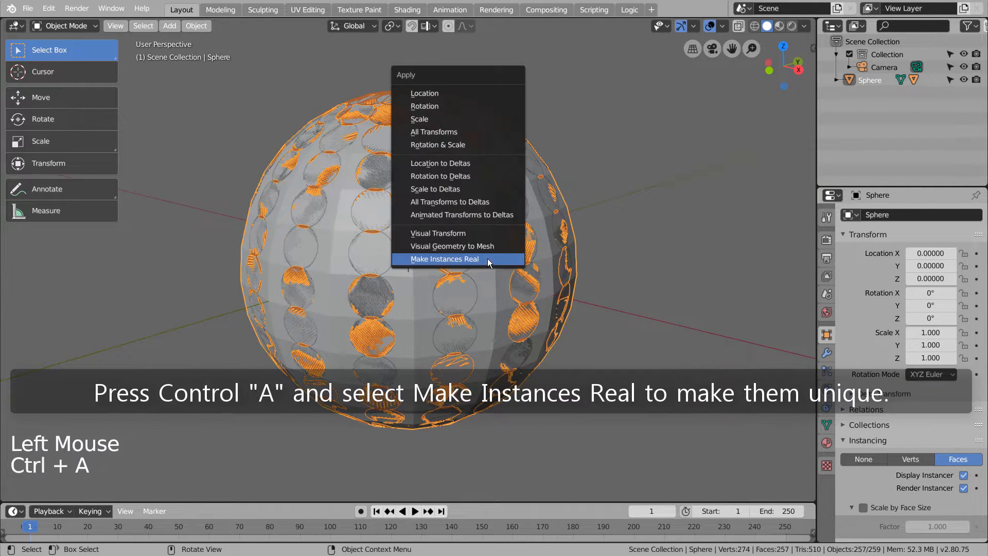
pyautogui.click(444, 259)
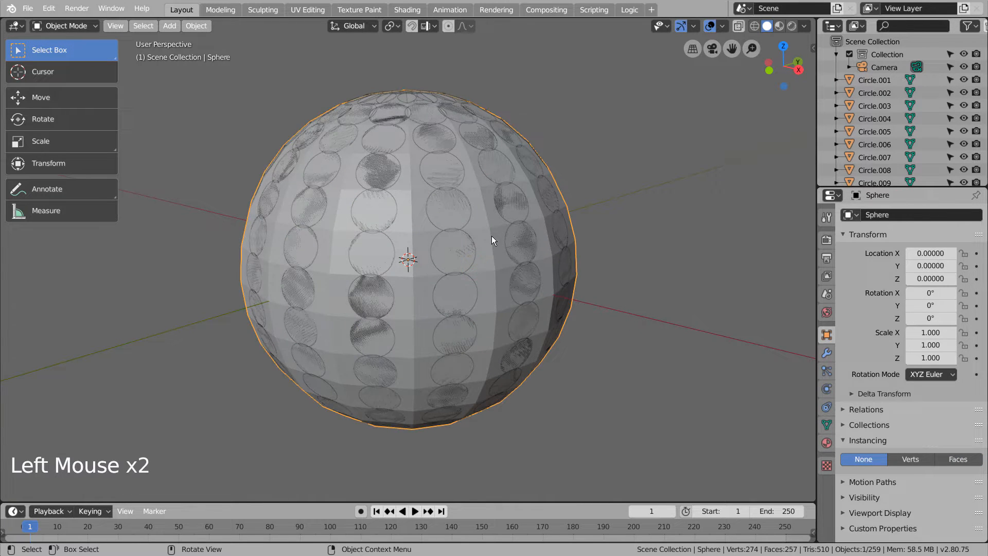
pyautogui.press('x')
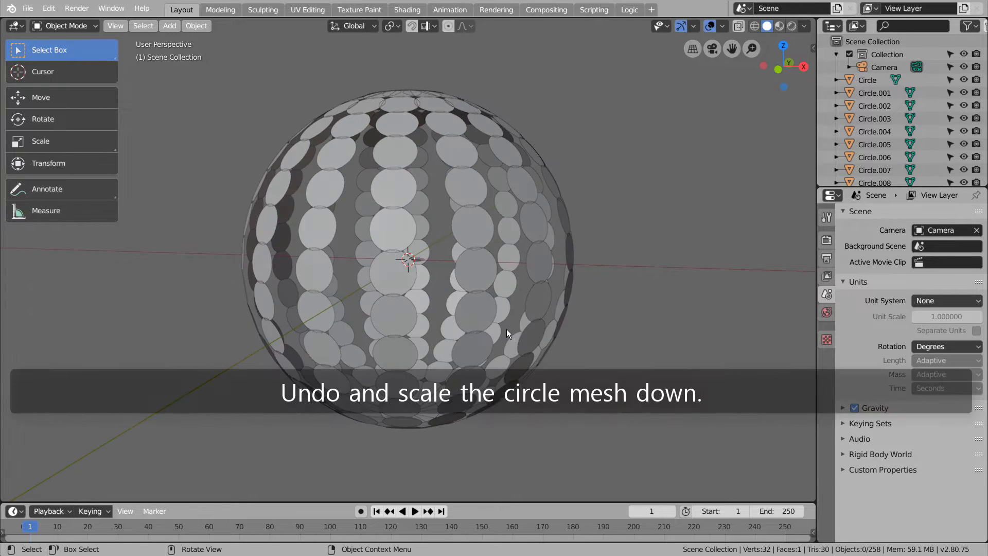
# Undo to the instanced circles, scale the circle smaller, make instances real, and delete the sphere.
pyautogui.press('ctrl+z')
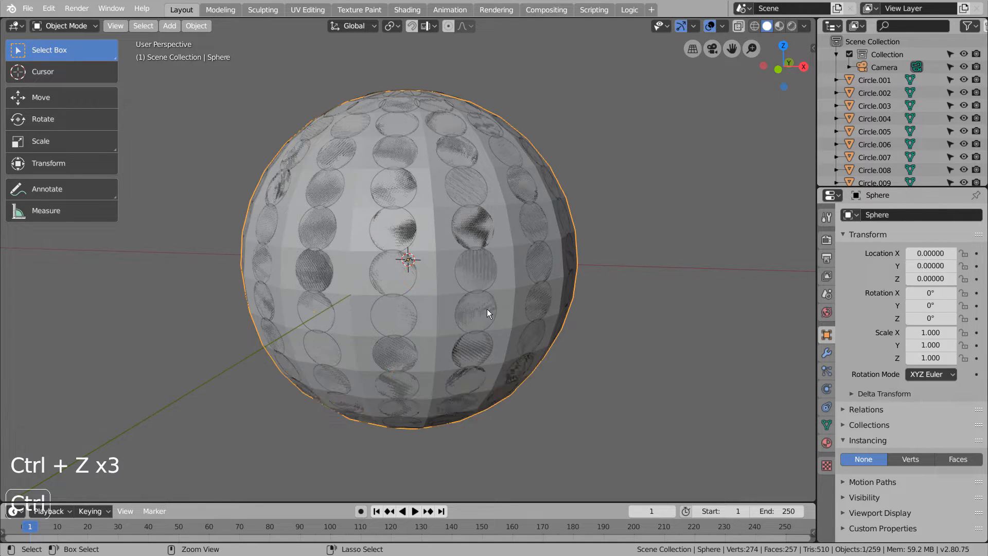
pyautogui.scroll(3)
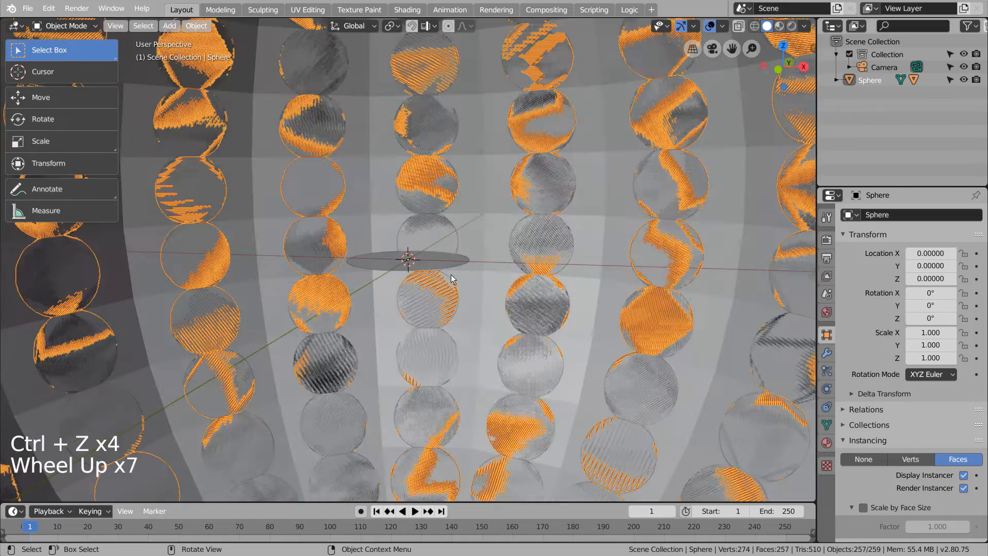
pyautogui.press('s')
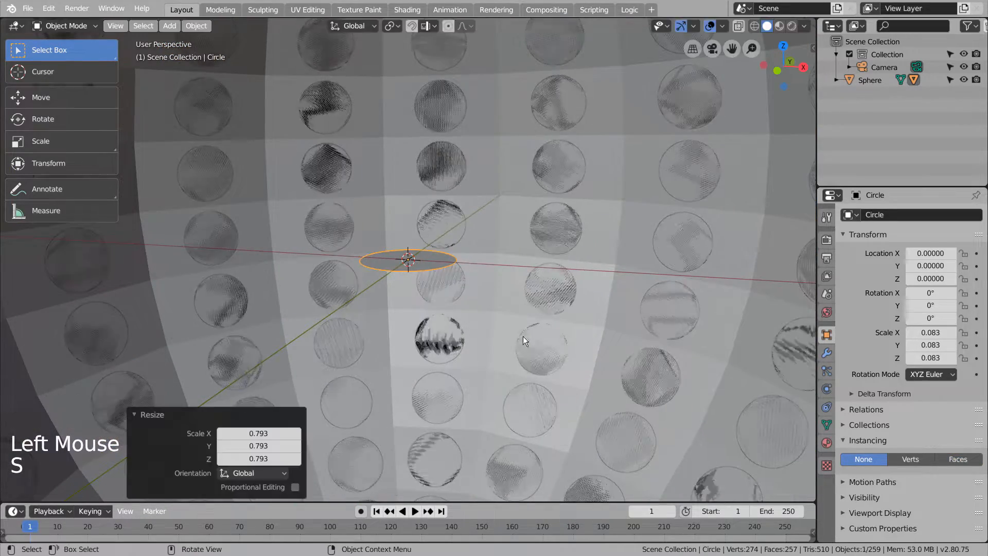
pyautogui.scroll(-3)
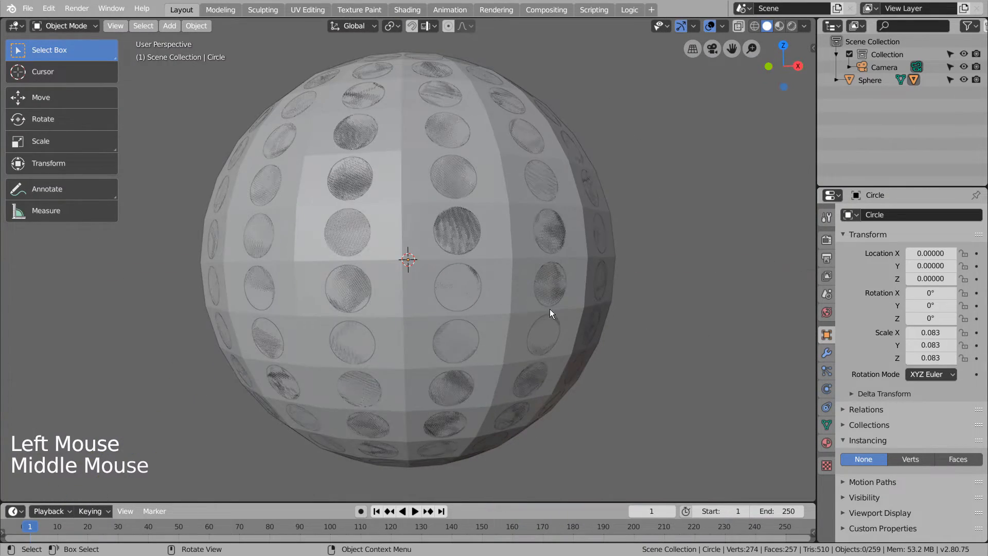
pyautogui.press('ctrl+a')
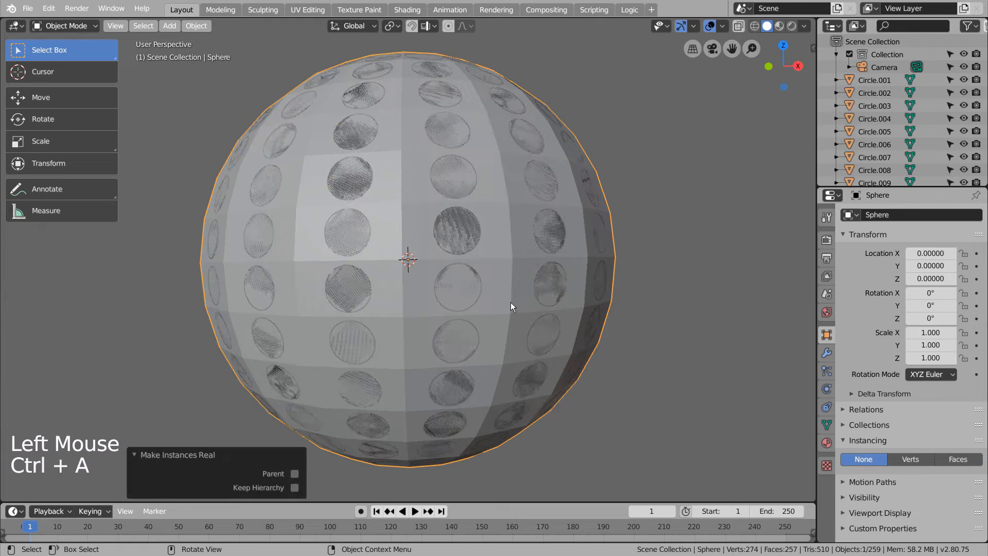
pyautogui.press('x')
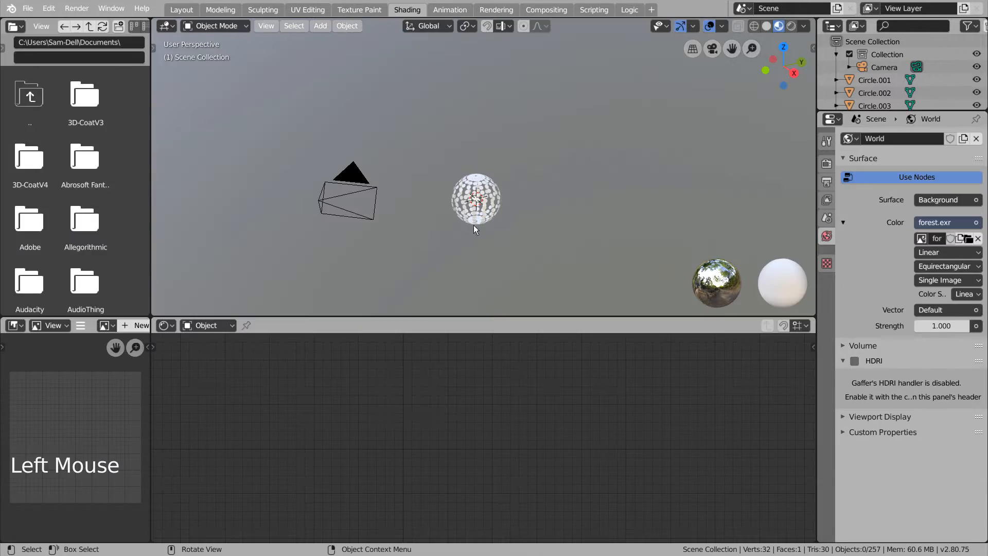
pyautogui.moveTo(496, 208)
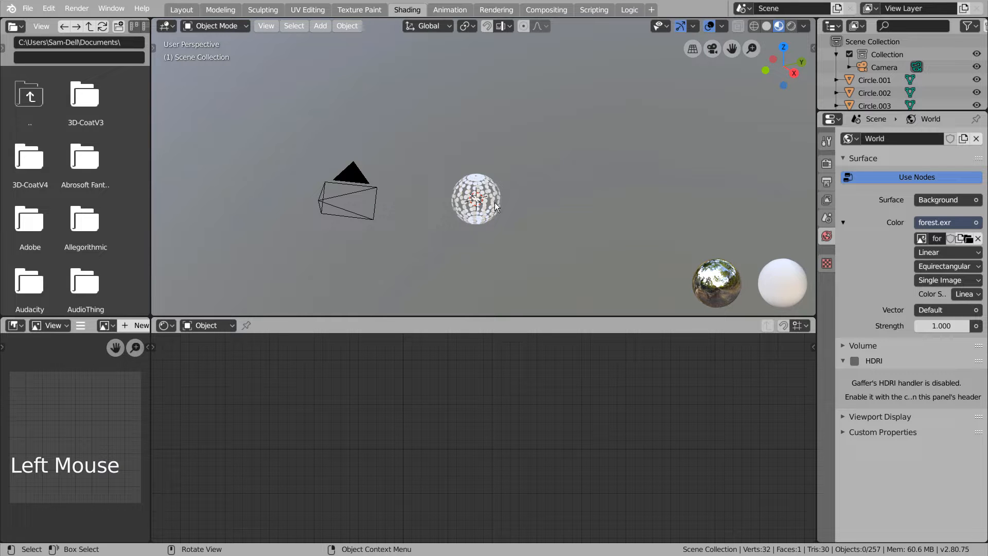
pyautogui.scroll(3)
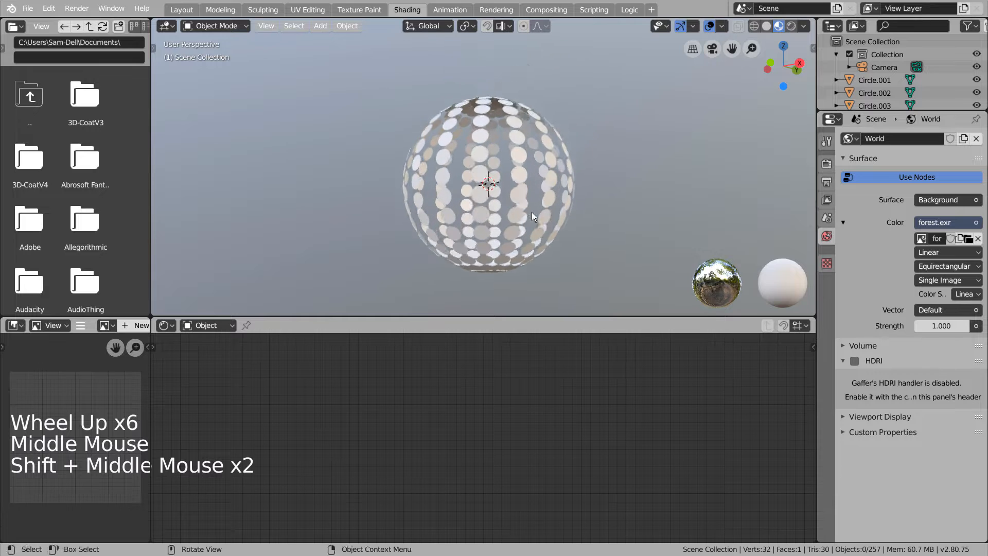
pyautogui.click(463, 199)
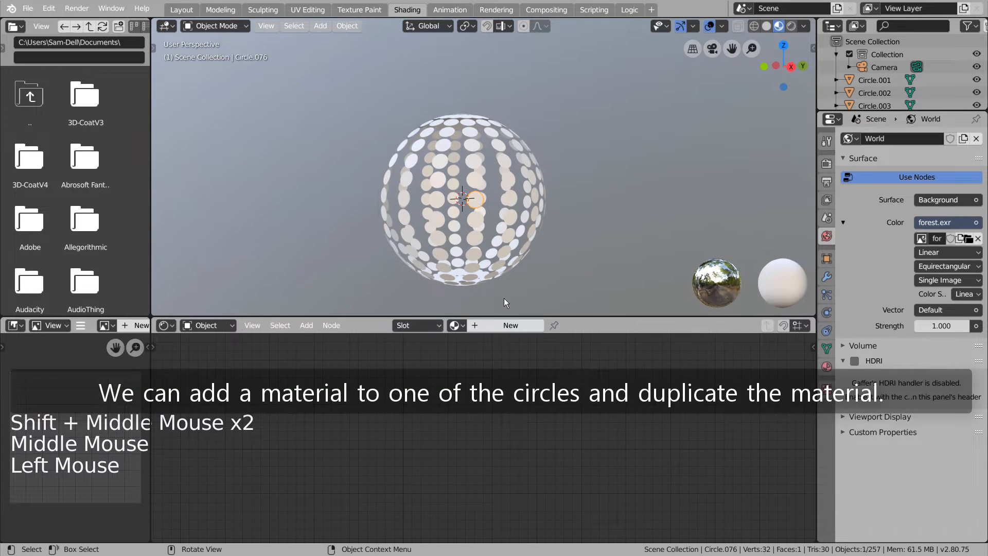
pyautogui.moveTo(510, 325)
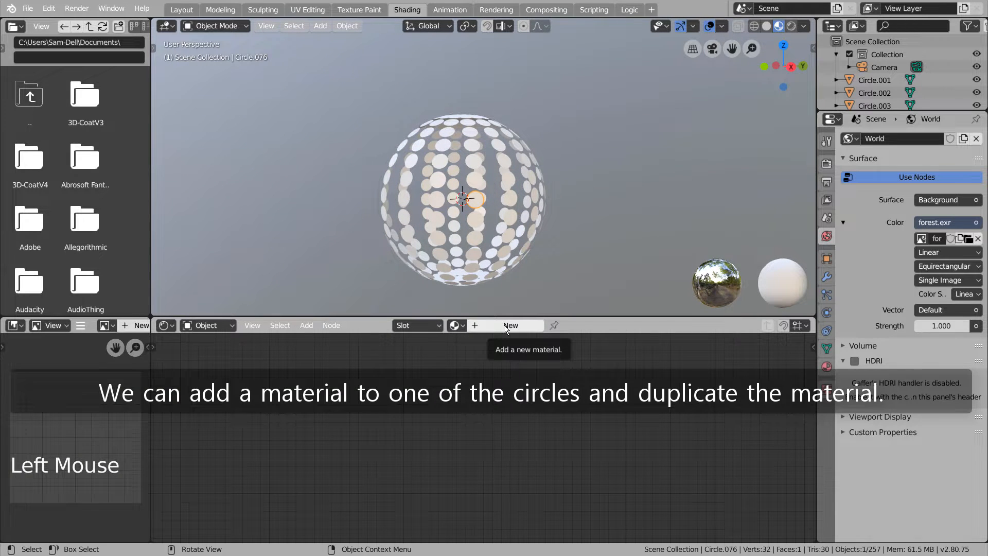
pyautogui.moveTo(531, 292)
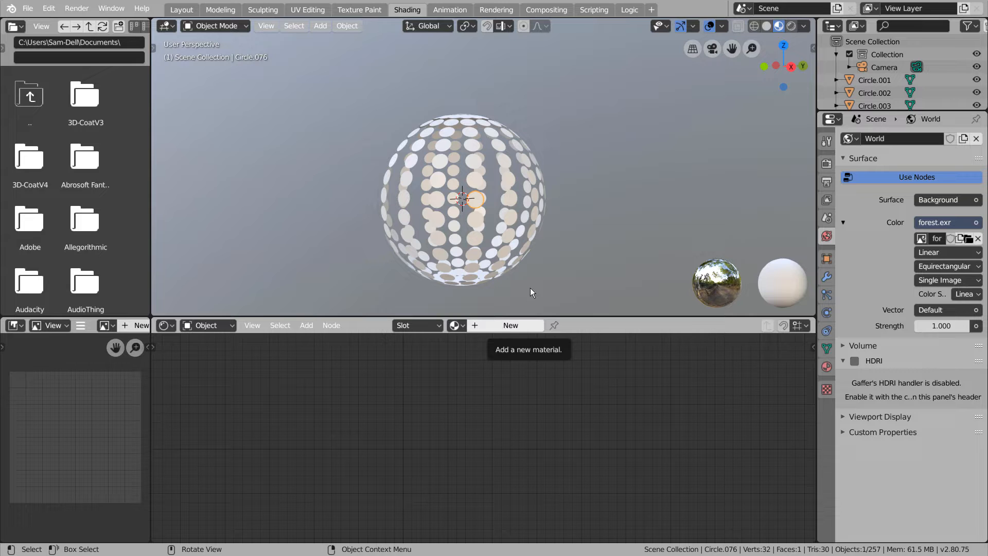
# Undo to the circle-patterned sphere, inspect the circles in Edit Mode, then return to Object Mode.
pyautogui.press('ctrl+z')
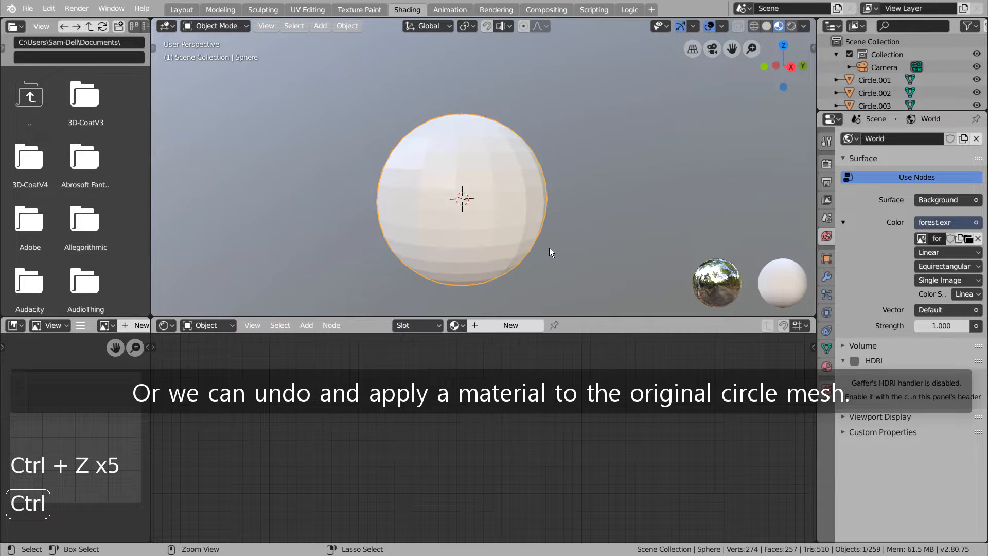
pyautogui.scroll(3)
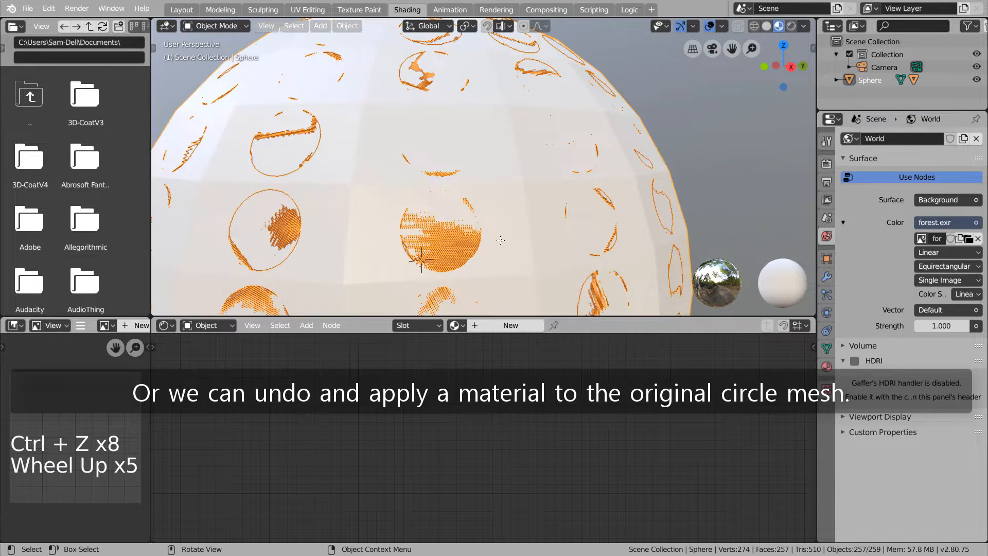
pyautogui.press('Tab')
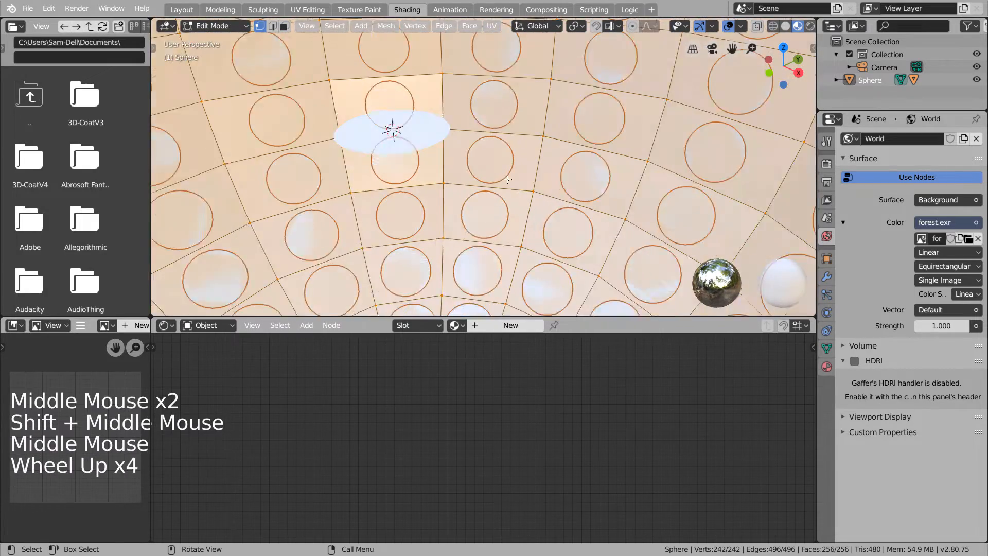
pyautogui.press('Tab')
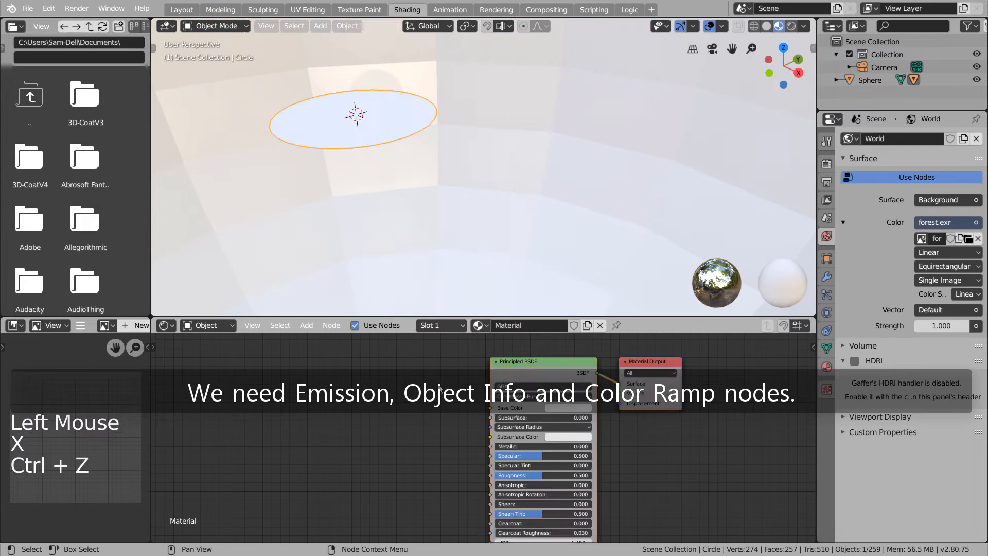
# Replace the Principled BSDF with an Emission node and add a ColorRamp found by searching 'co'.
pyautogui.press('shift+a')
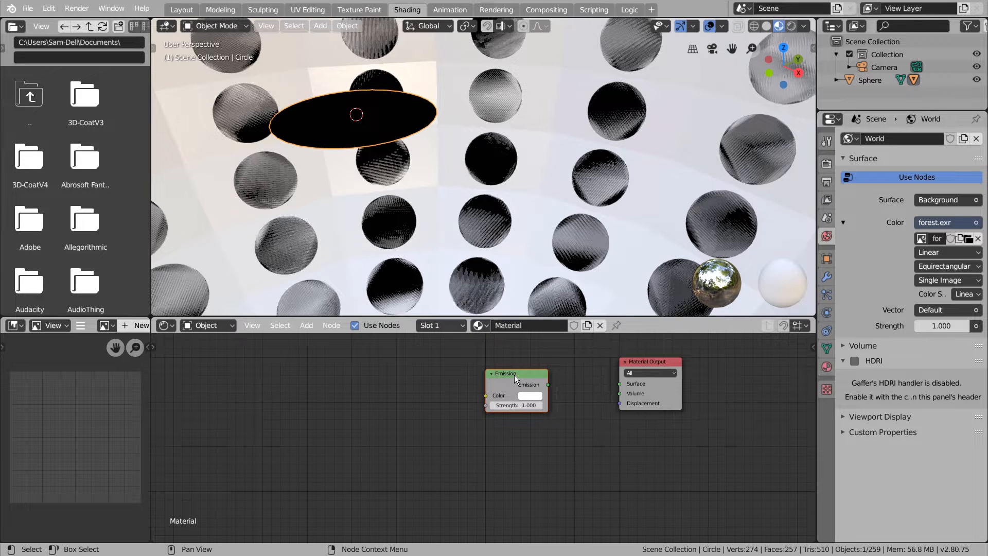
pyautogui.press('shift+a')
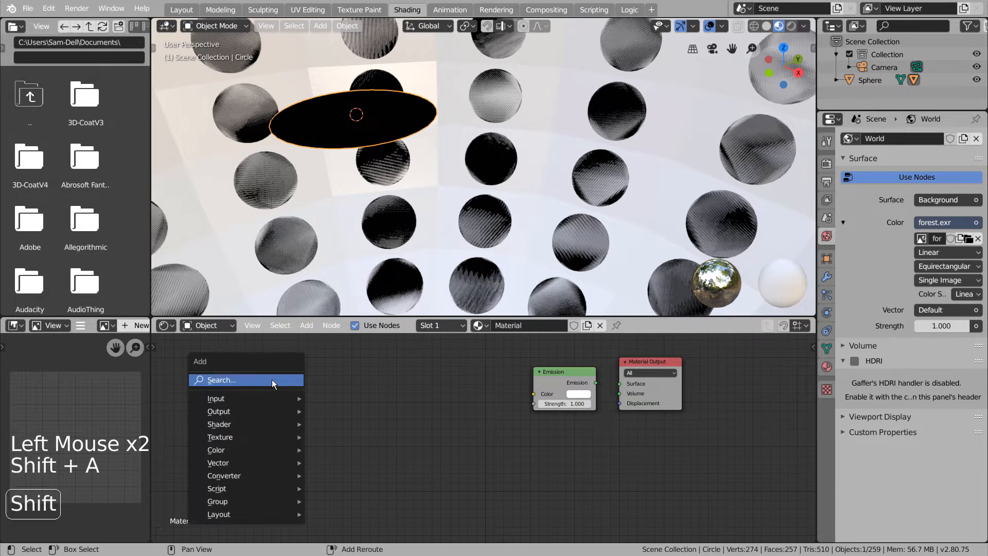
pyautogui.write('co')
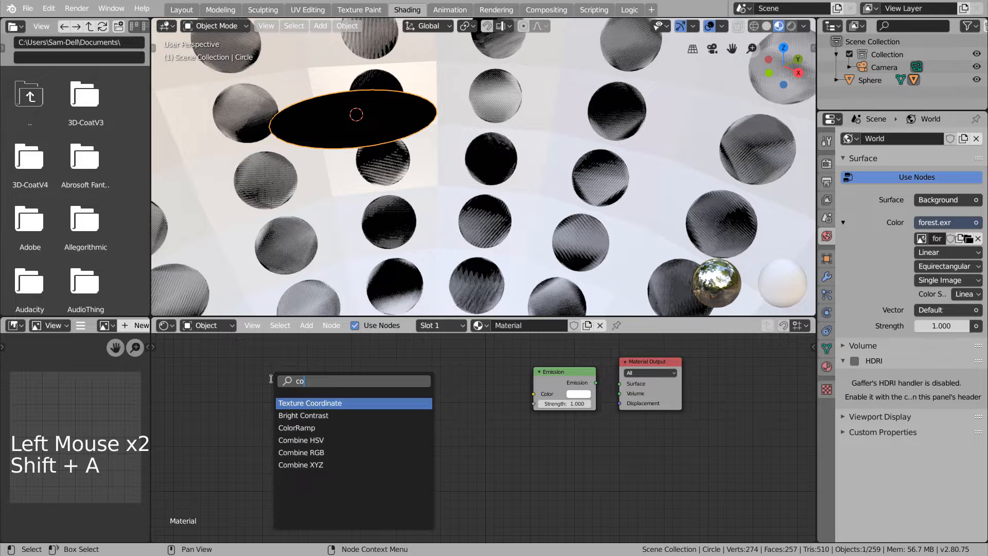
pyautogui.click(296, 427)
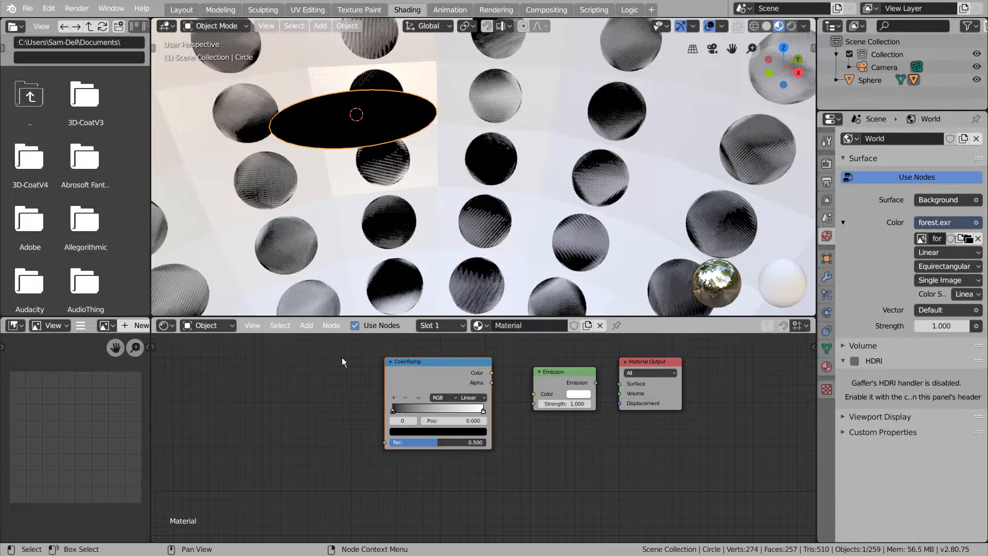
# Add an Object Info node, then add and position extra ColorRamp stops.
pyautogui.press('shift+a')
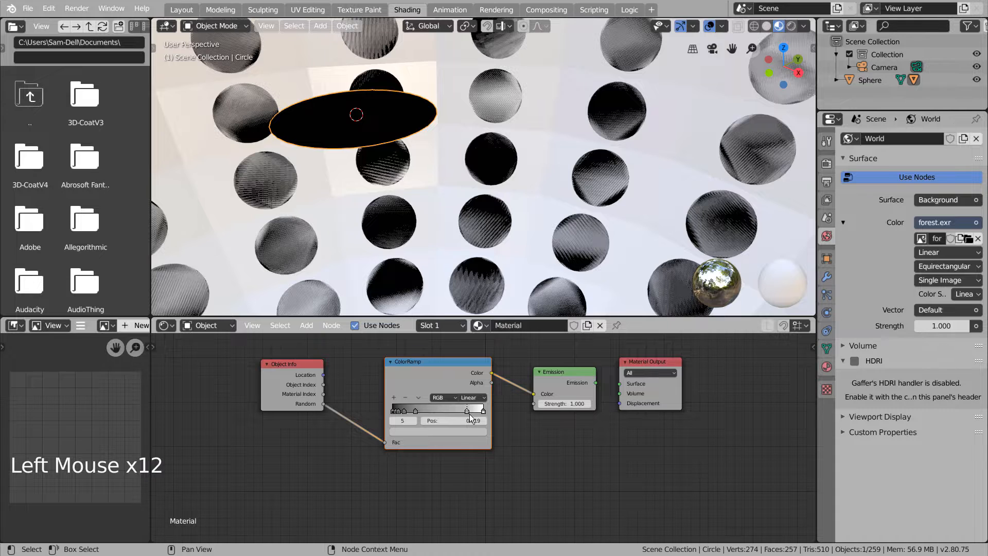
pyautogui.scroll(3)
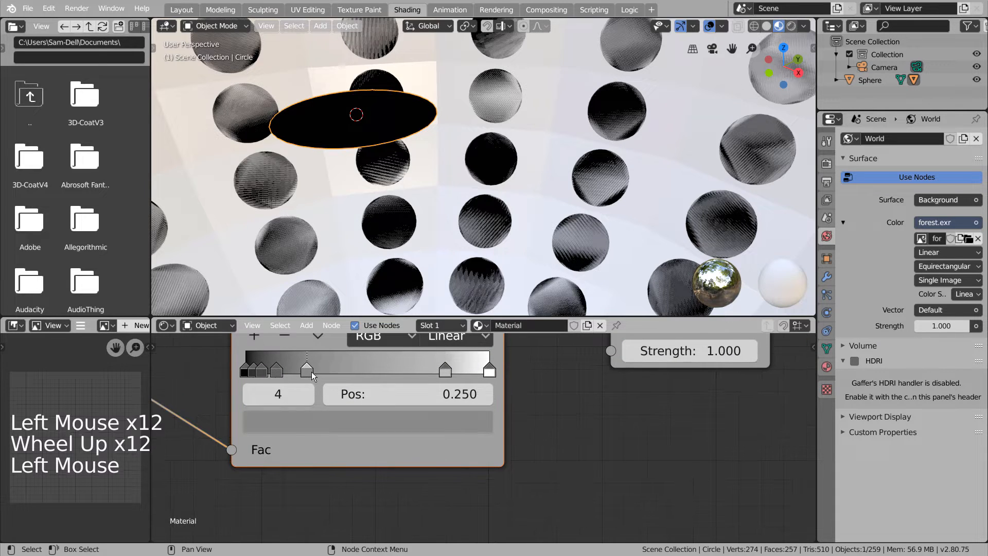
pyautogui.click(275, 365)
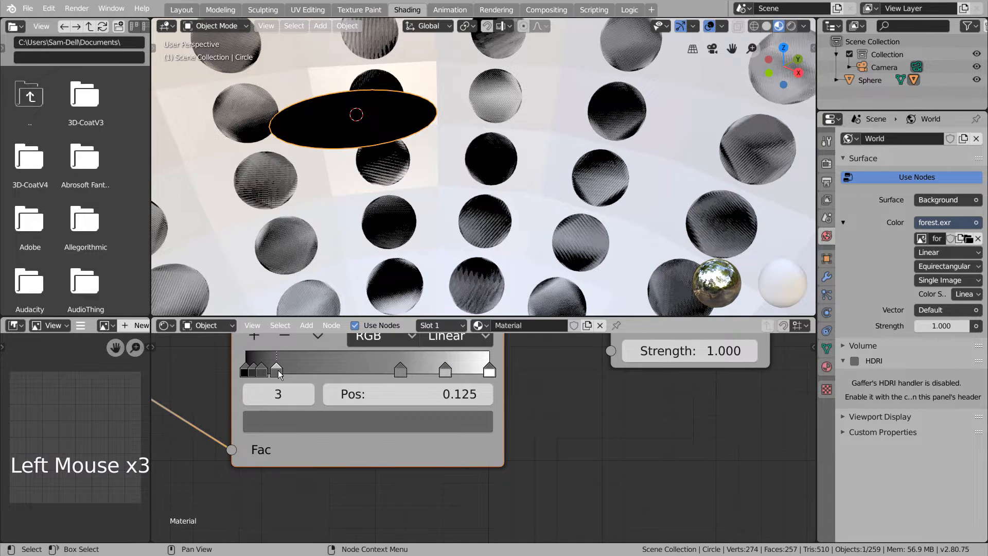
pyautogui.click(258, 368)
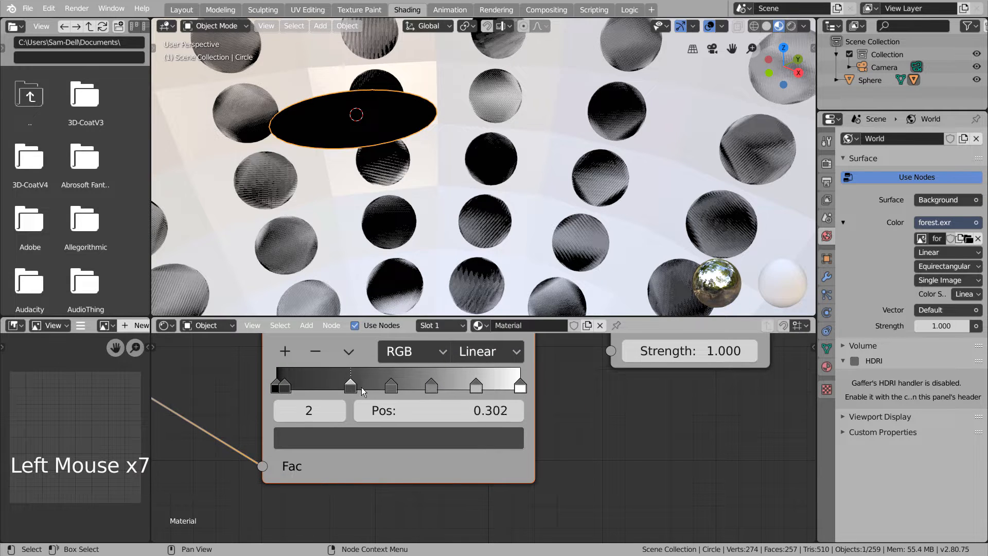
pyautogui.click(320, 384)
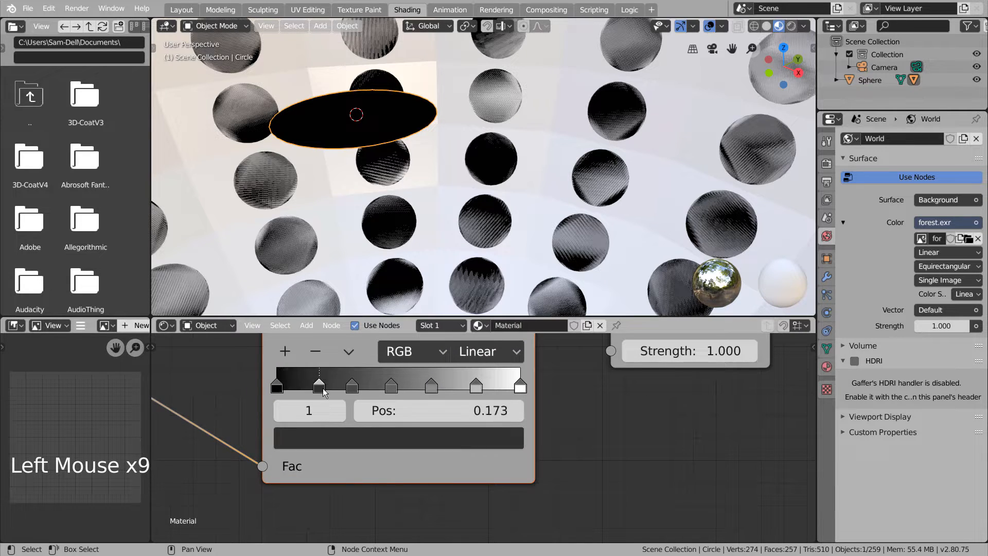
# Colour the ramp stops green, blue, yellow, red, magenta and teal.
pyautogui.click(398, 438)
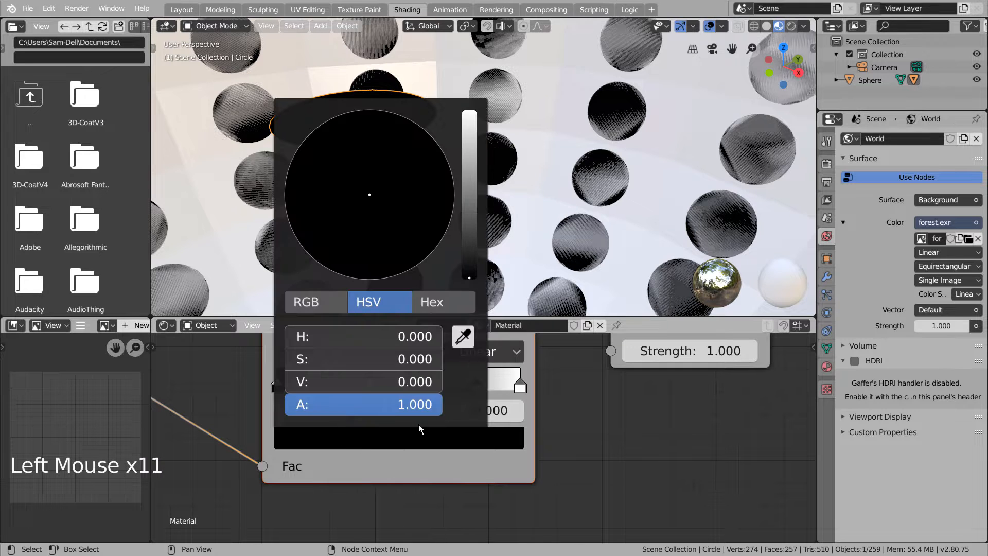
pyautogui.click(308, 192)
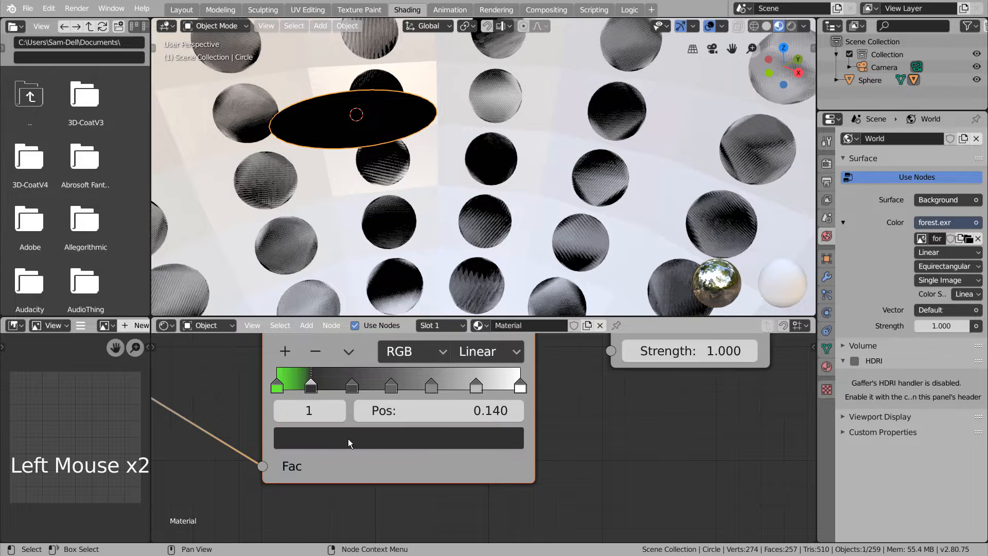
pyautogui.click(398, 437)
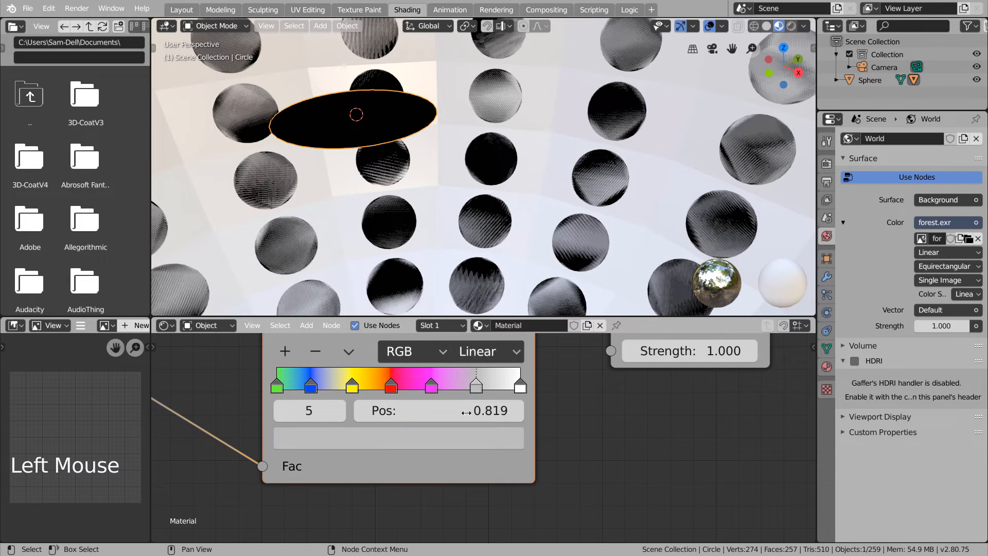
pyautogui.doubleClick(398, 437)
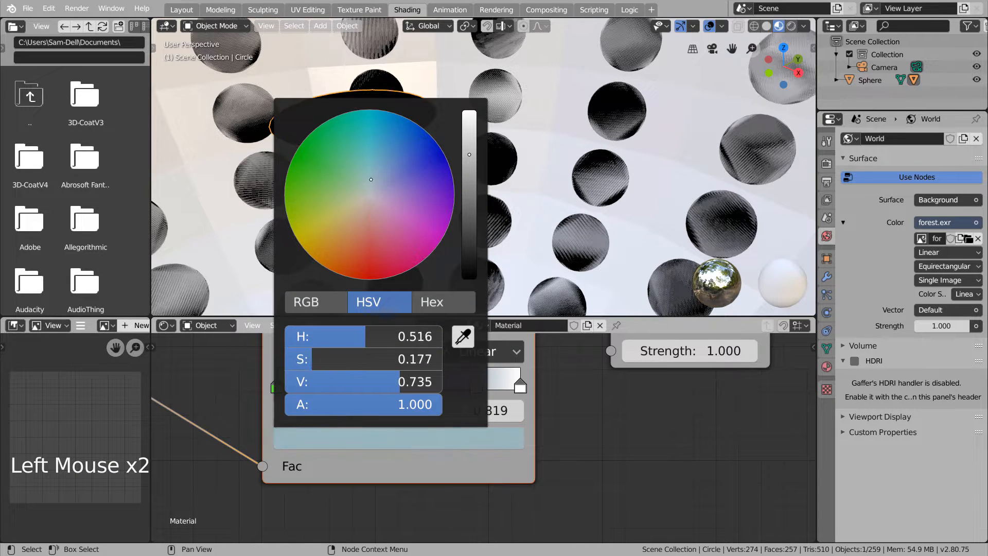
pyautogui.click(343, 221)
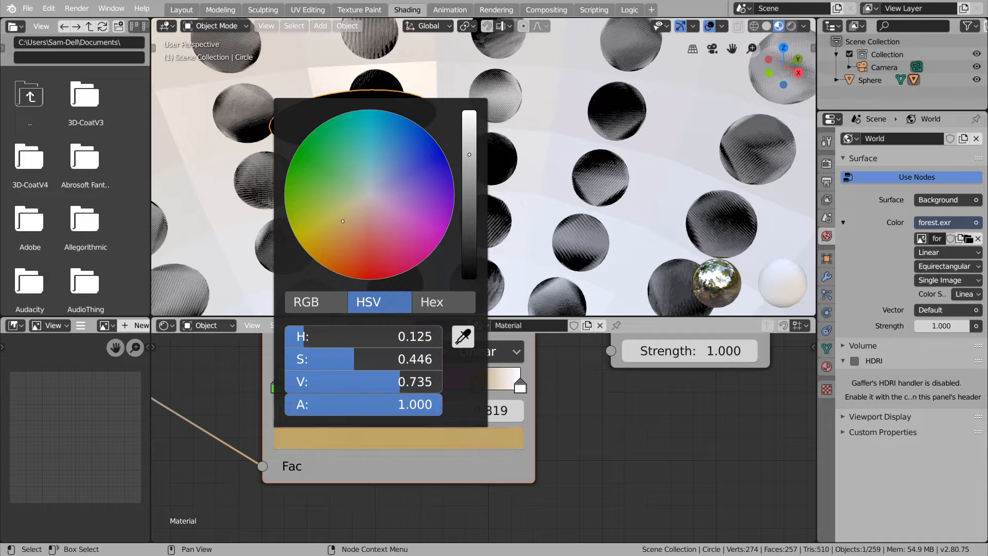
pyautogui.click(340, 161)
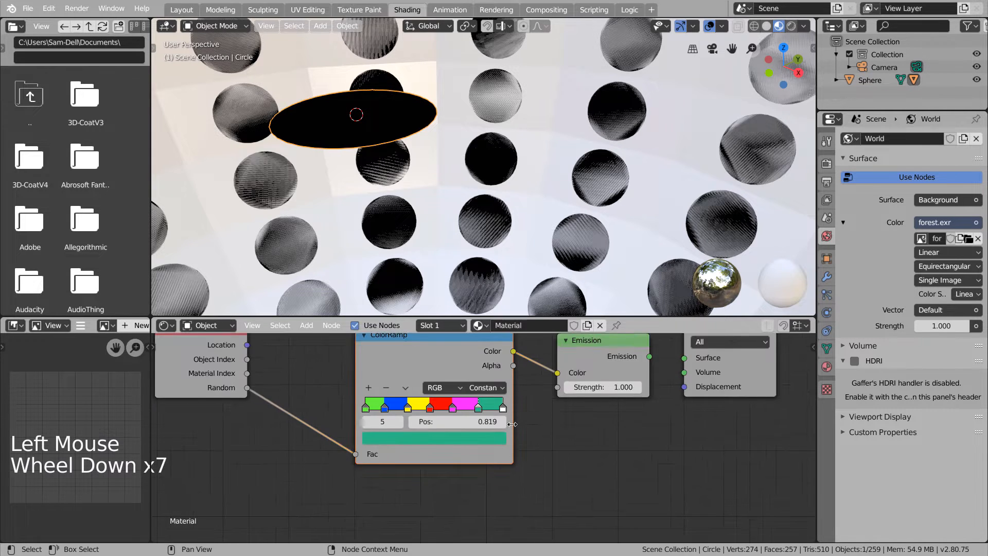
# Zoom out, delete the white sphere, and frame the randomly coloured circles.
pyautogui.scroll(-3)
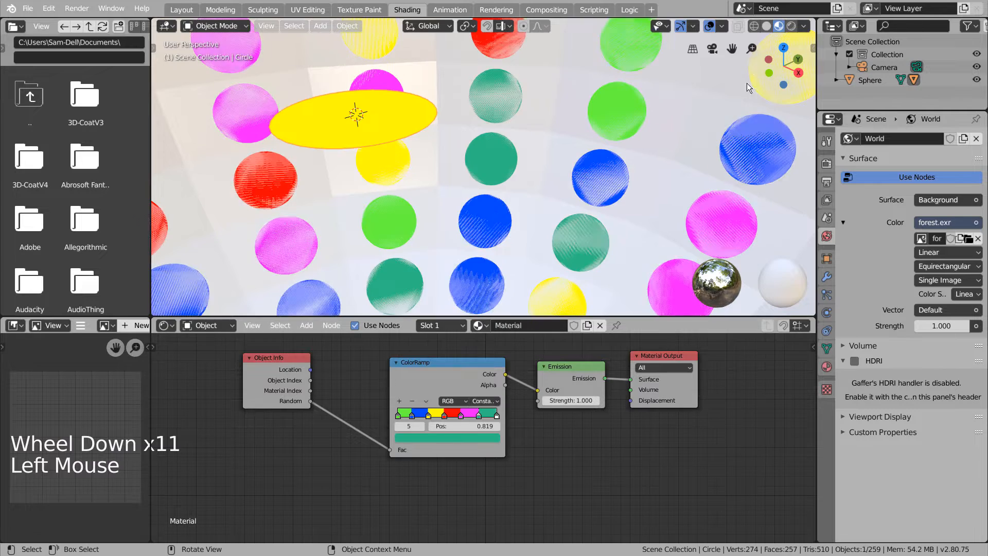
pyautogui.scroll(-3)
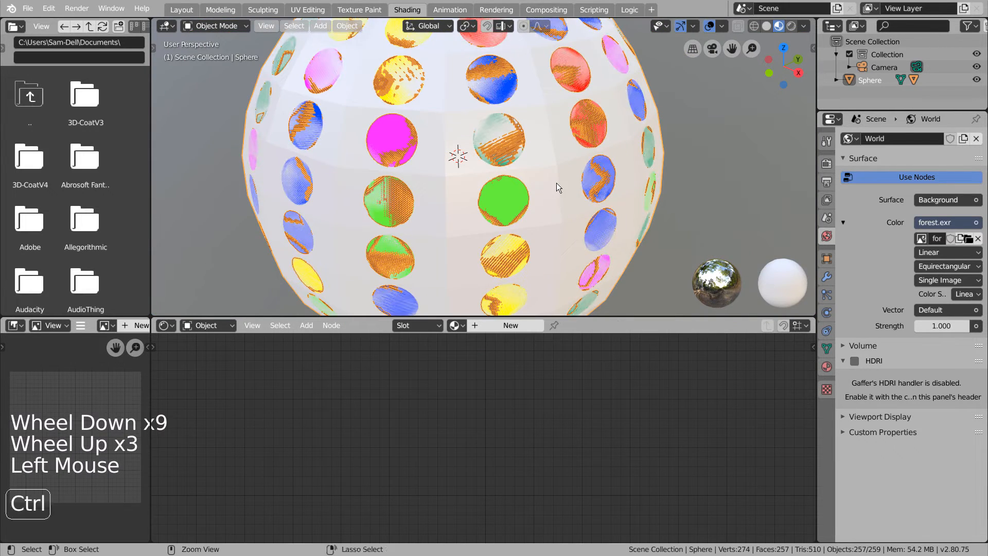
pyautogui.press('ctrl+a')
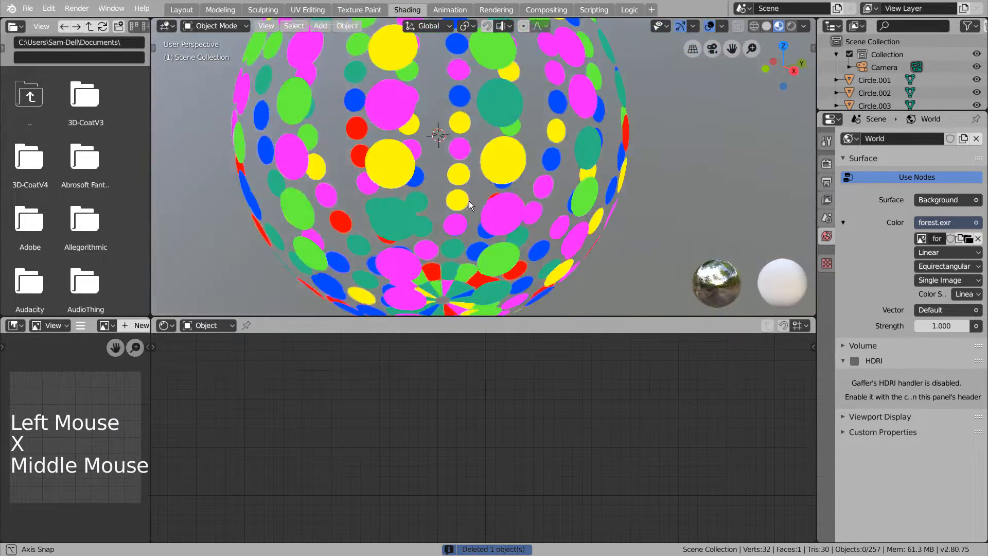
pyautogui.scroll(-3)
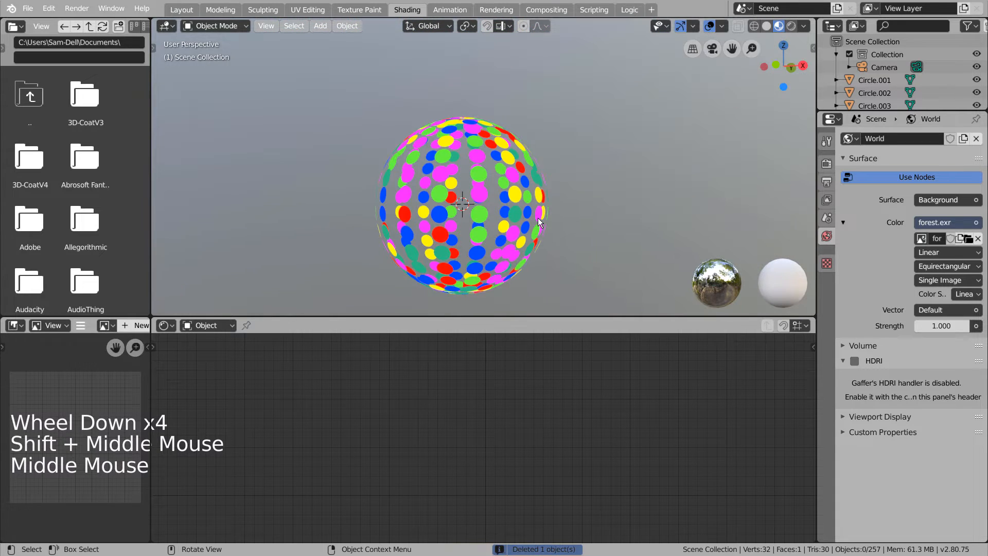
pyautogui.click(181, 9)
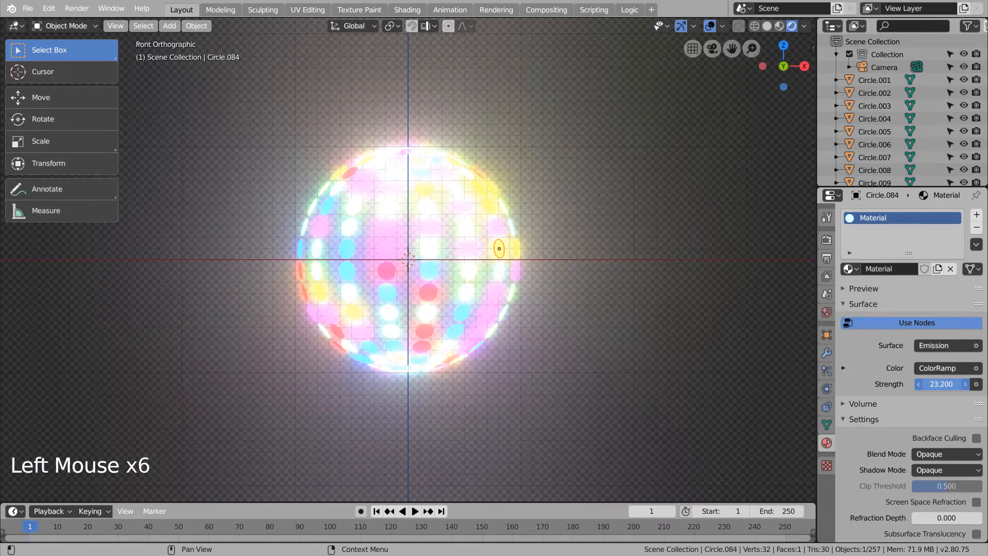
pyautogui.click(940, 384)
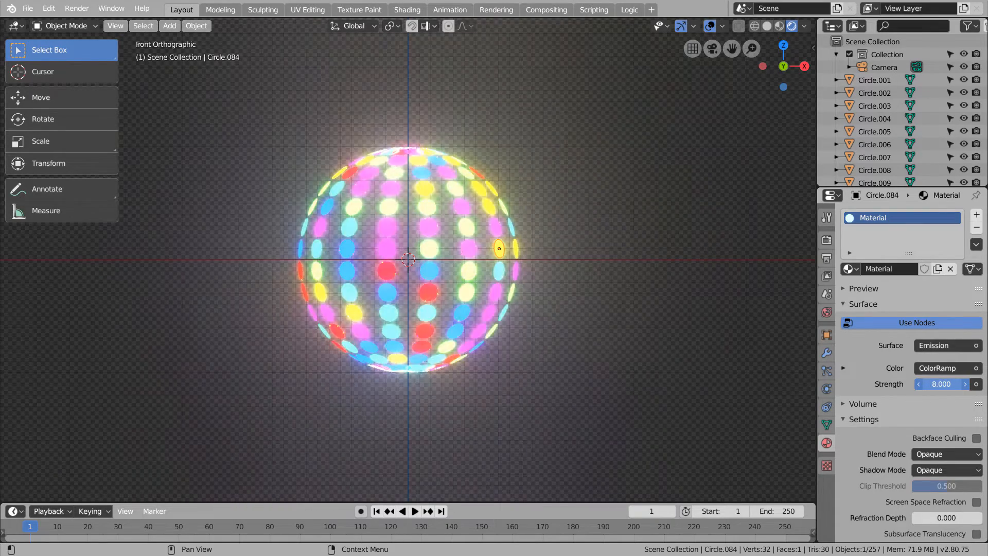
pyautogui.scroll(3)
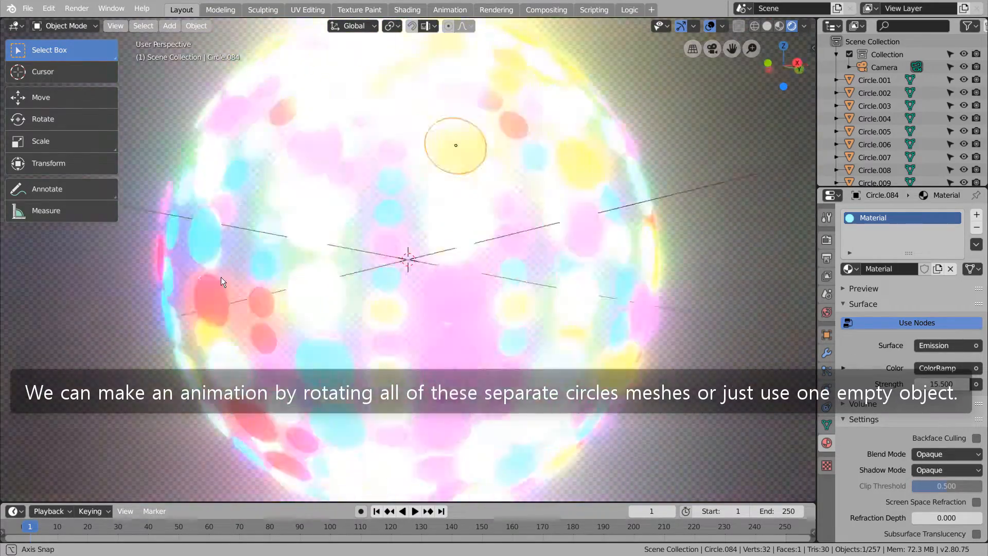
pyautogui.scroll(-3)
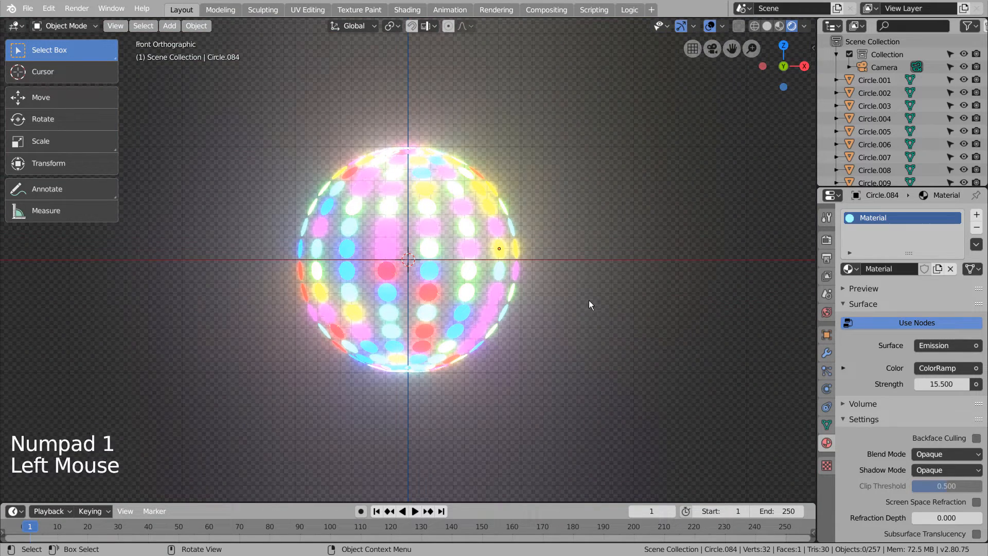
pyautogui.press('shift+a')
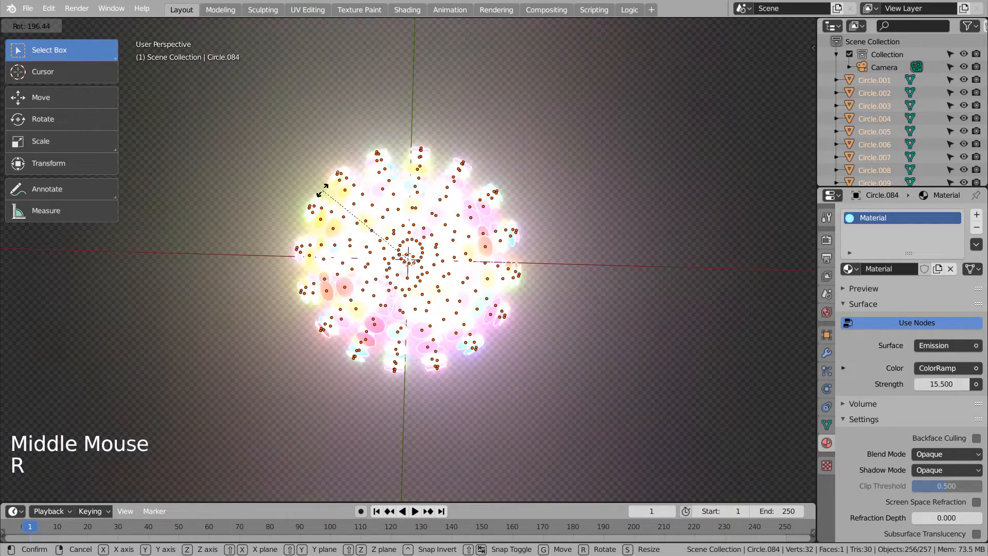
pyautogui.moveTo(508, 319)
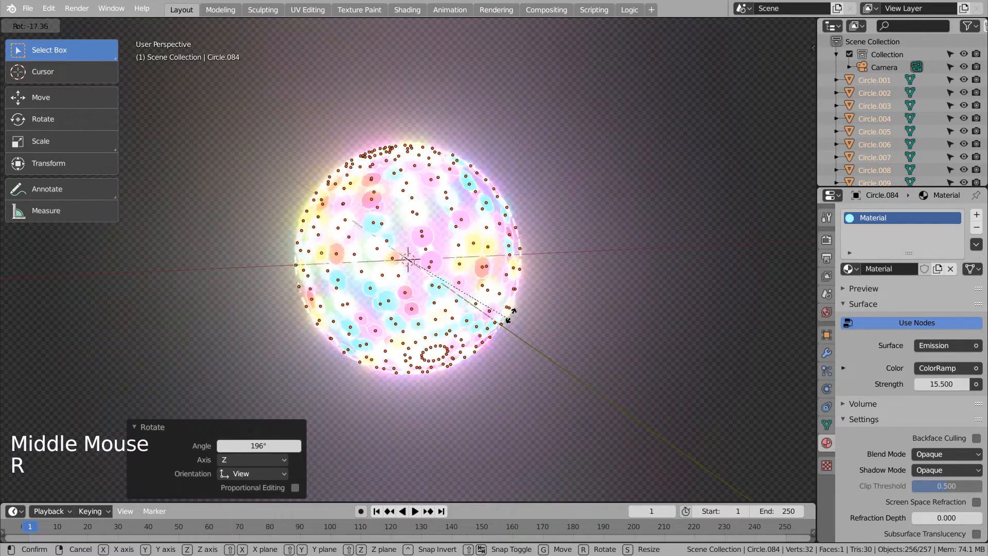
pyautogui.press('ctrl+z')
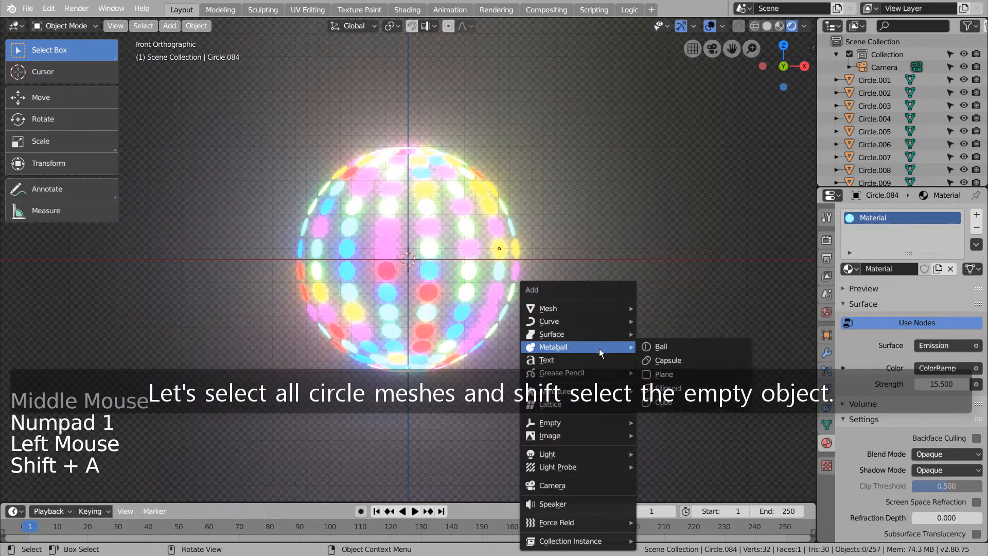
# Add a Plain Axes empty at the ball's centre and parent all circles to it.
pyautogui.click(550, 422)
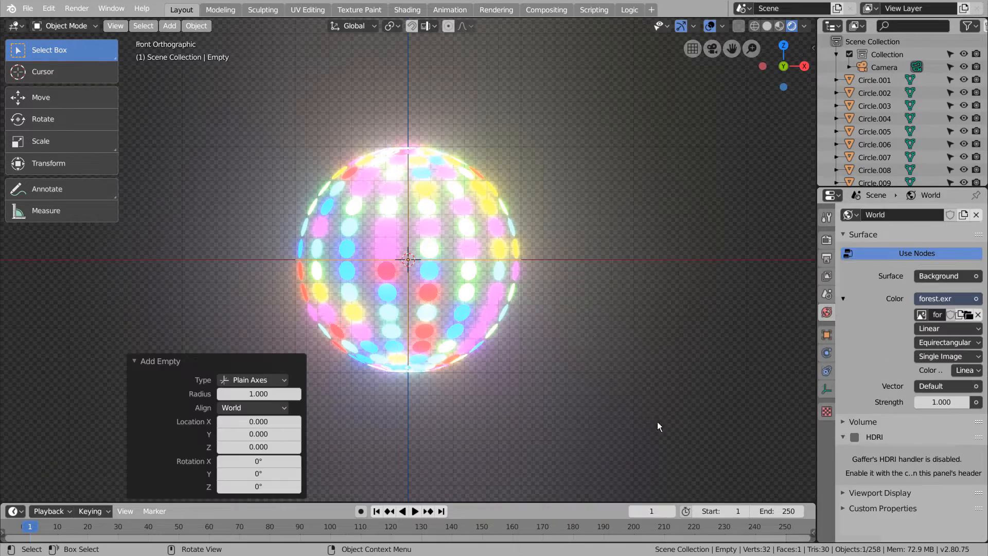
pyautogui.scroll(3)
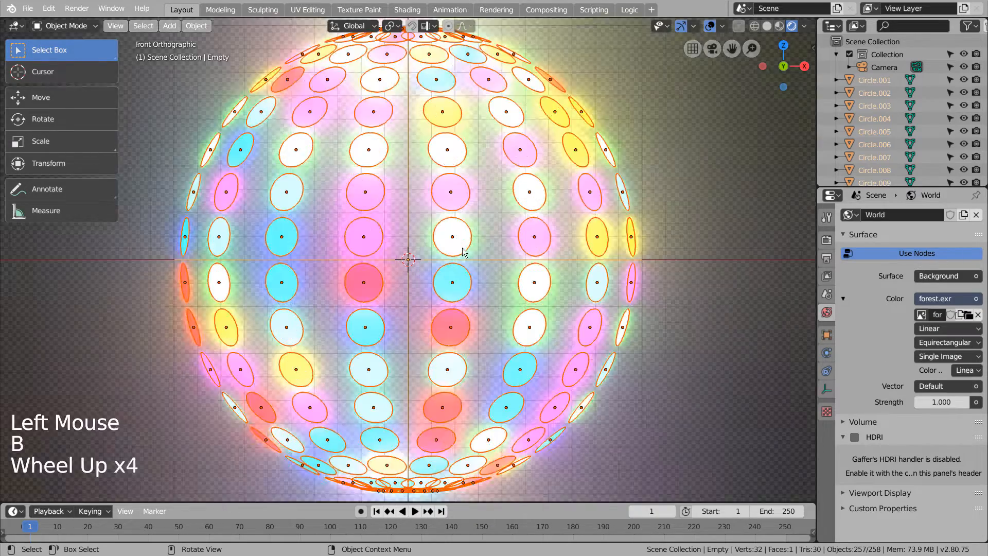
pyautogui.scroll(3)
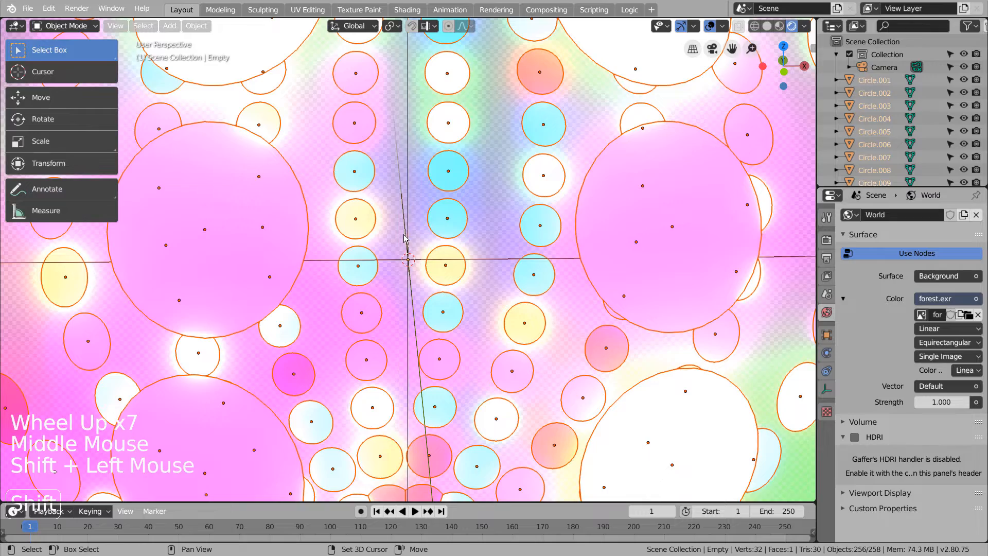
pyautogui.press('ctrl+p')
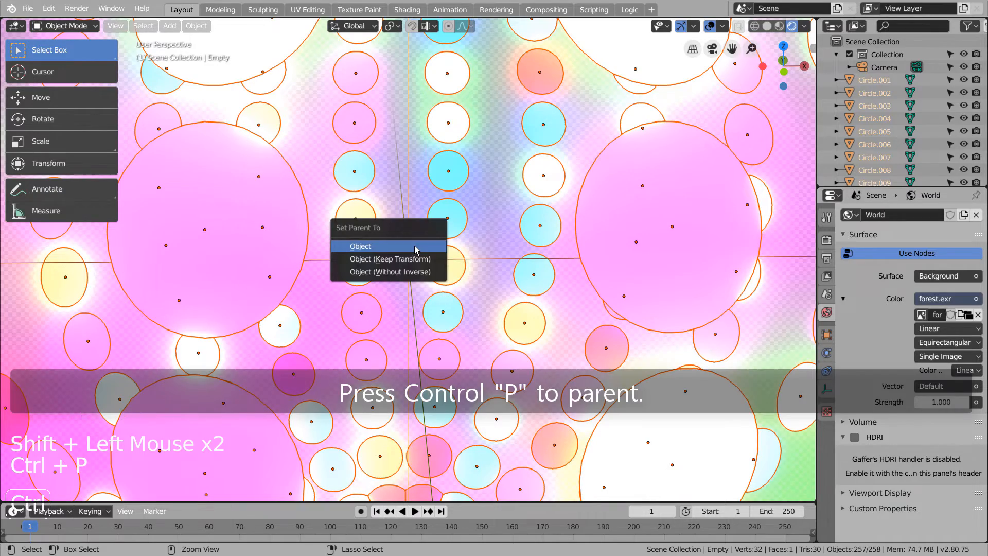
pyautogui.click(360, 246)
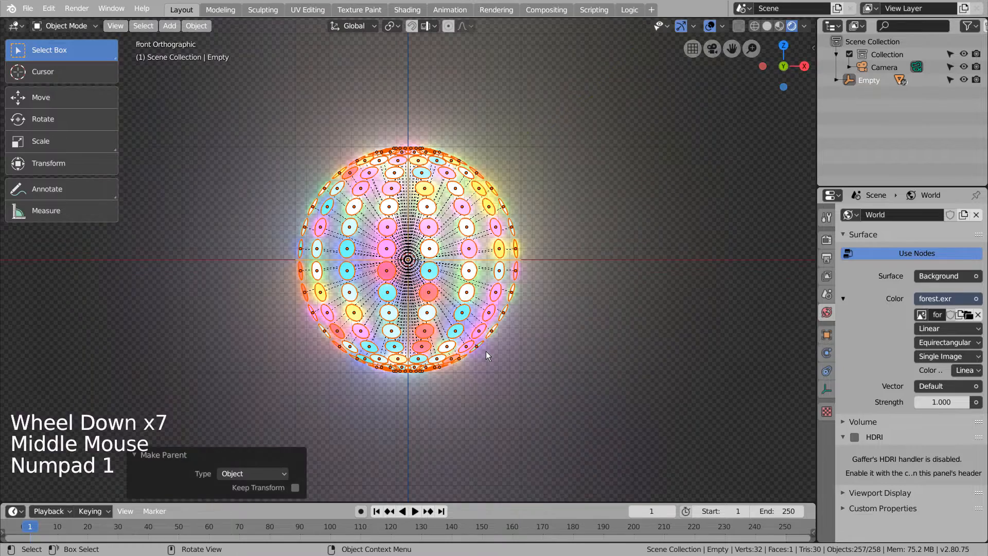
pyautogui.scroll(3)
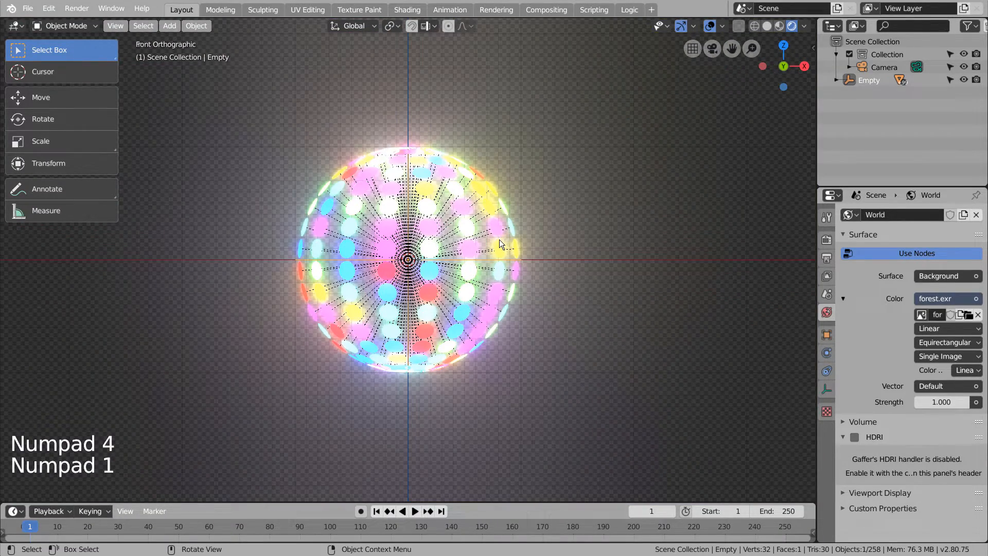
pyautogui.moveTo(684, 309)
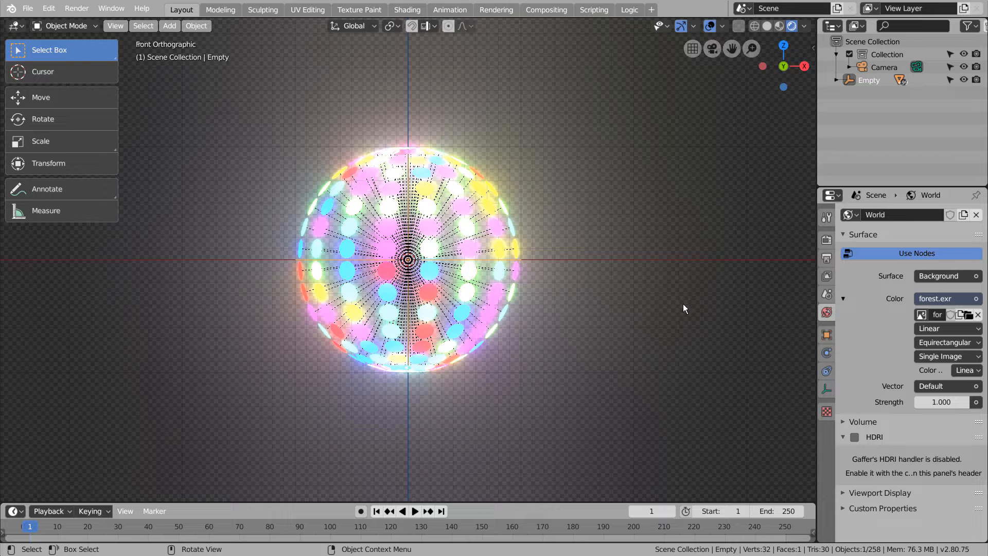
# Rewind to frame 1, then play and stop the Empty's 360° Z spin over frames 1–60.
pyautogui.press('n')
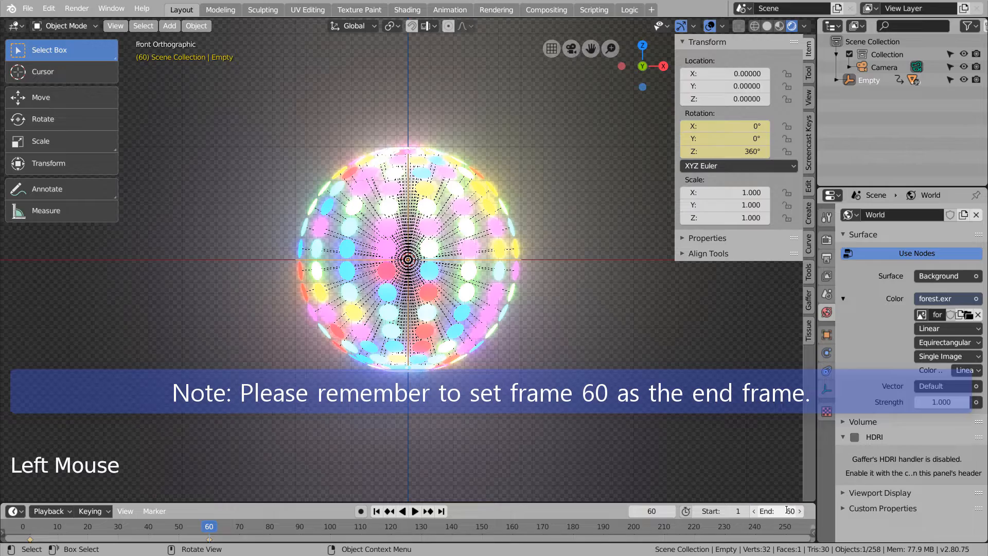
pyautogui.click(375, 511)
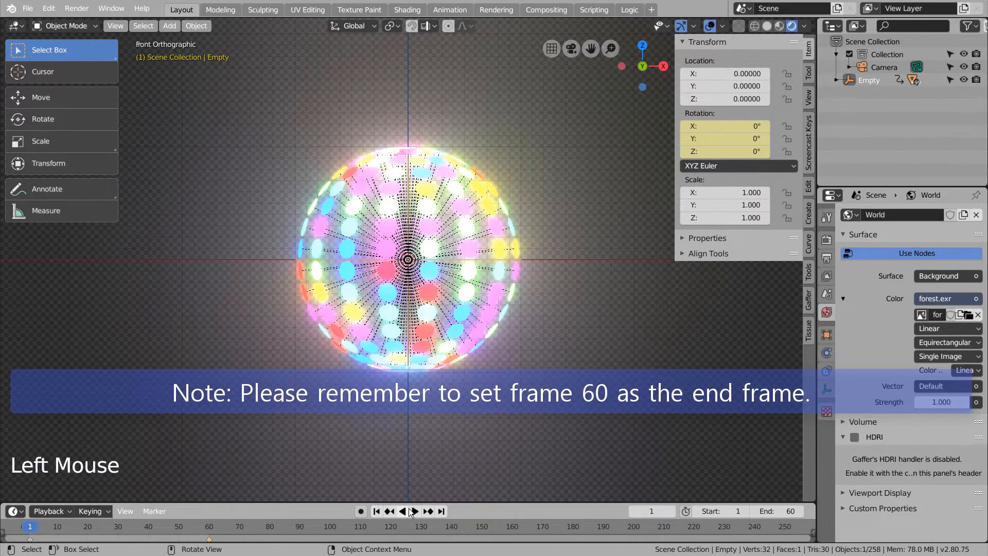
pyautogui.click(414, 511)
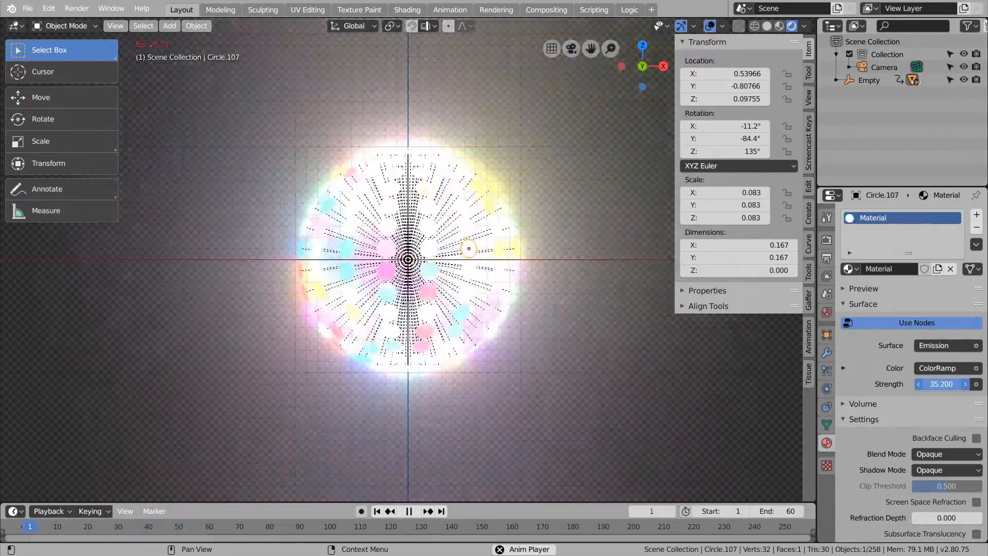
pyautogui.click(408, 511)
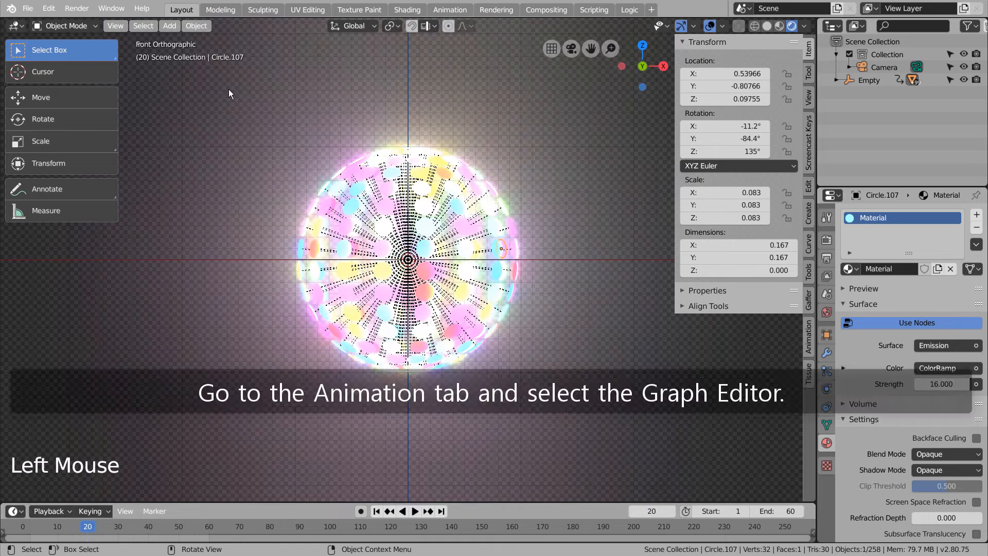
pyautogui.click(449, 10)
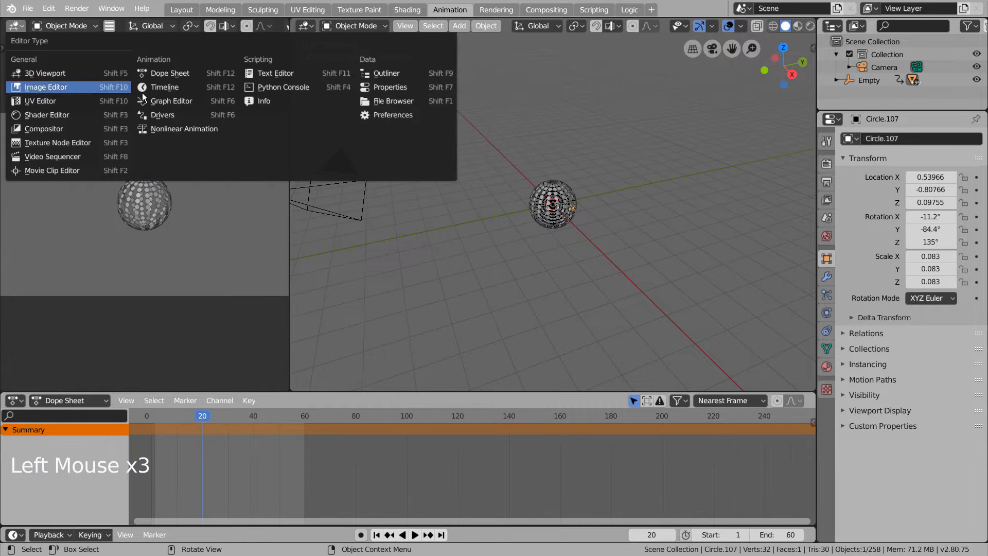
pyautogui.click(170, 101)
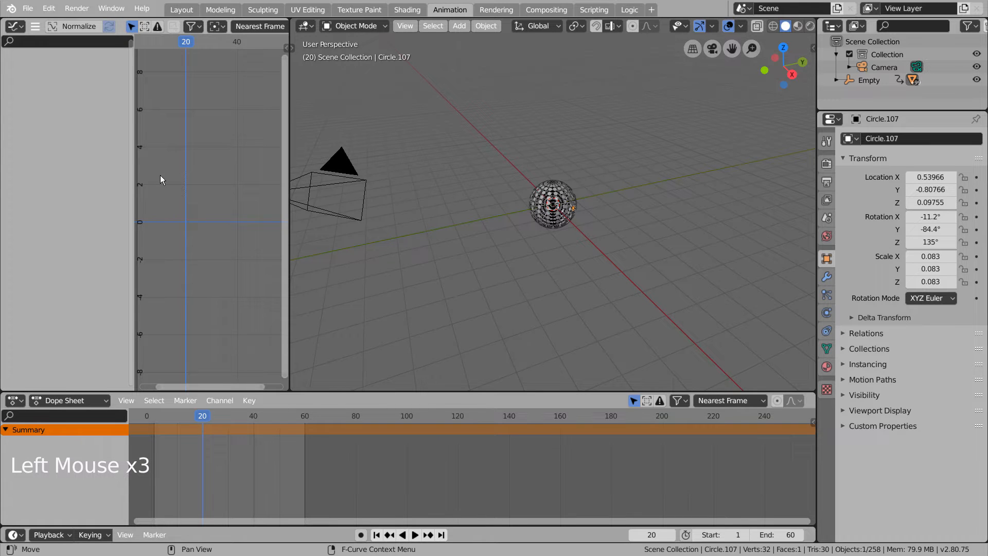
pyautogui.click(553, 202)
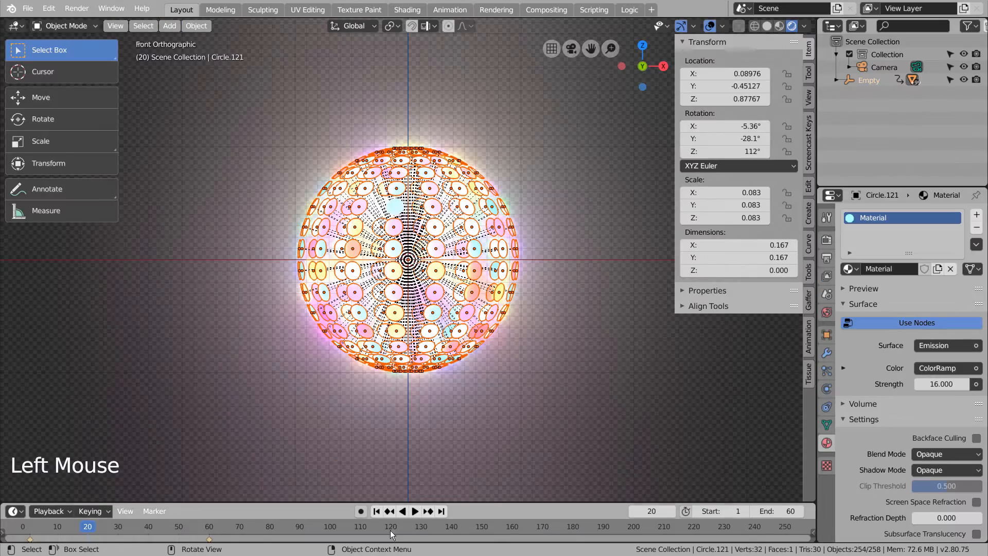
pyautogui.click(413, 511)
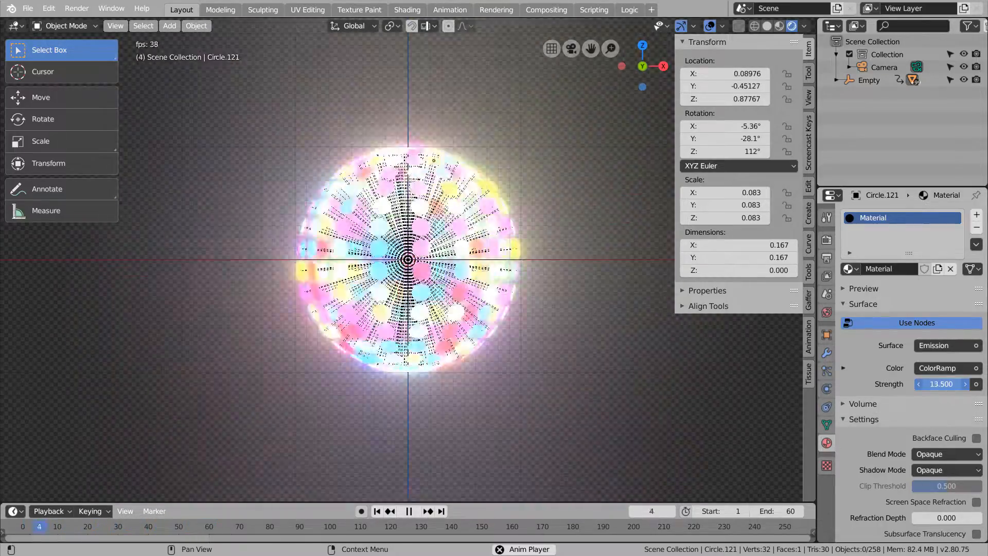
# Stop playback and keyframe the emission Strength at 15.3 on frame 60.
pyautogui.click(408, 511)
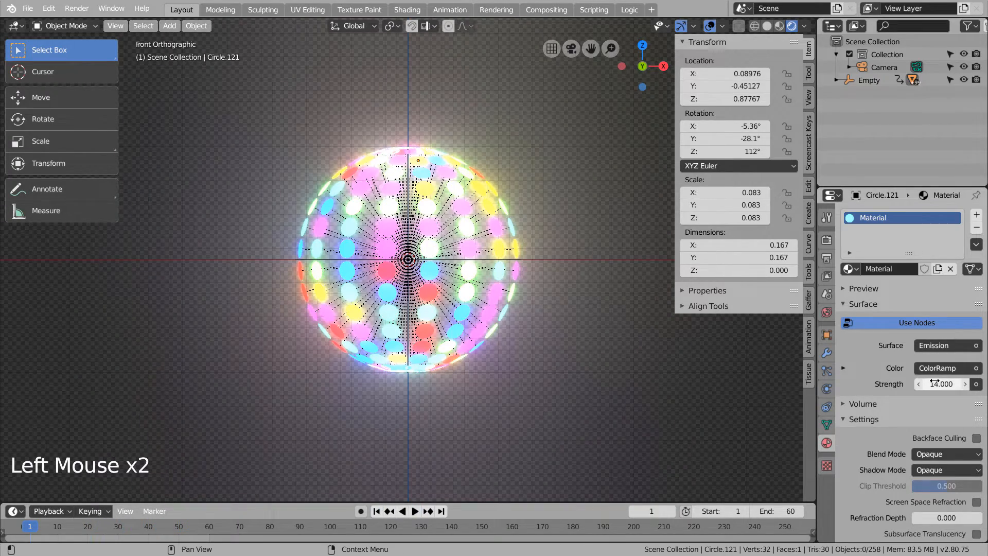
pyautogui.click(943, 384)
pyautogui.write('15.300')
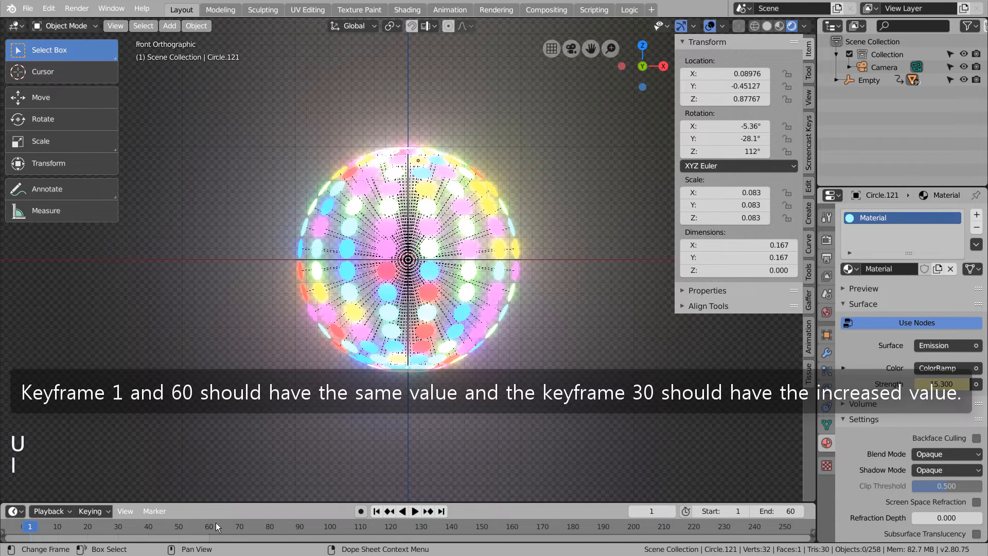
pyautogui.click(208, 526)
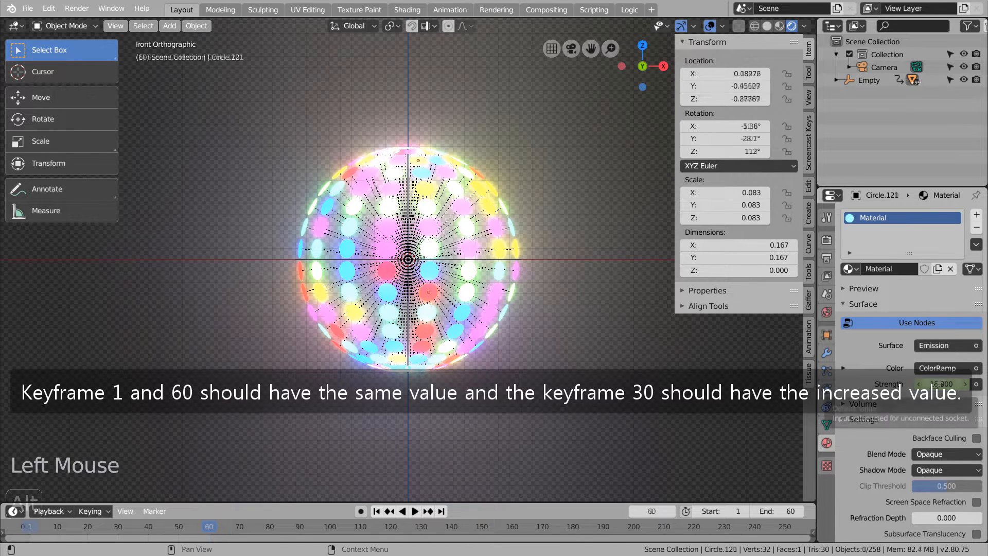
pyautogui.press('Alt+i')
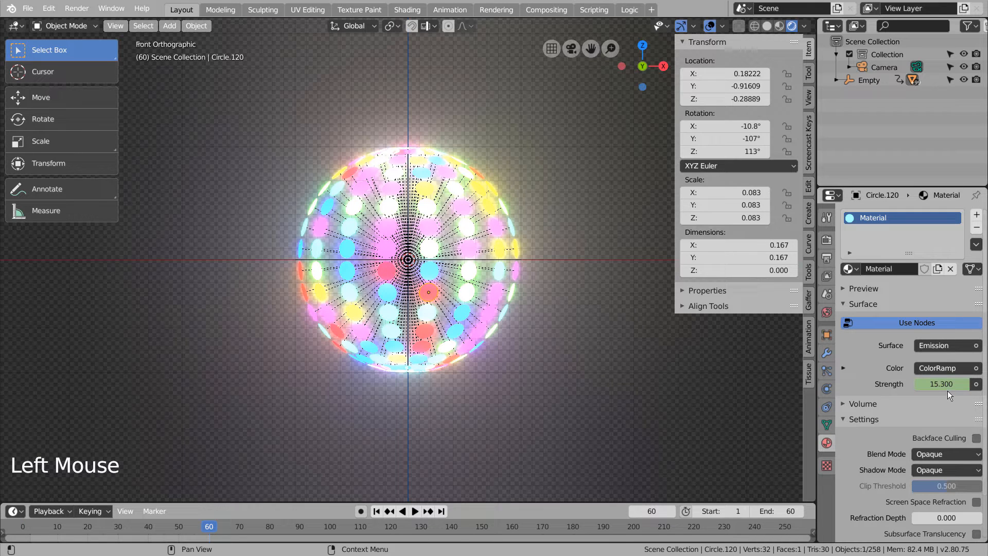
# Move to frame 30, then preview the pulsing, spinning ball and stop playback.
pyautogui.click(413, 511)
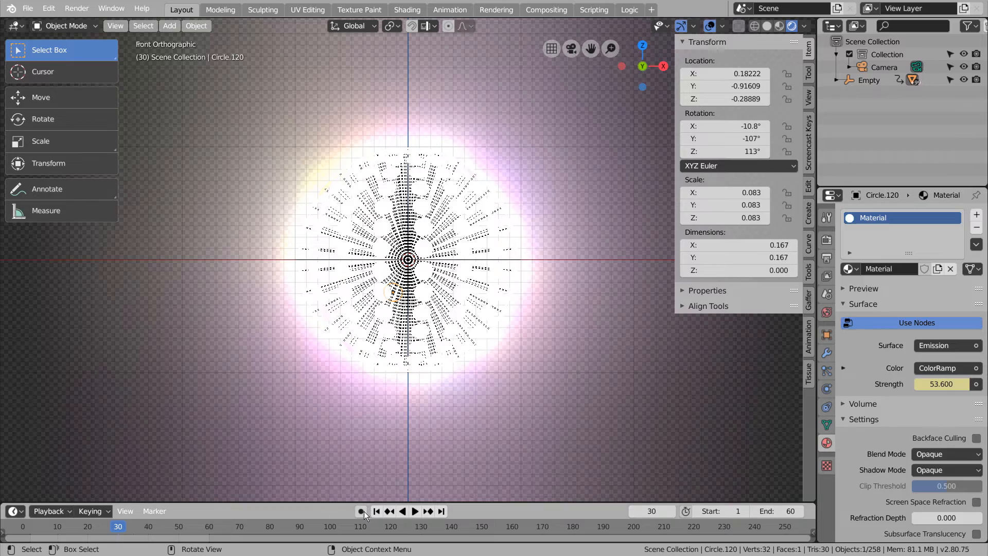
pyautogui.click(414, 511)
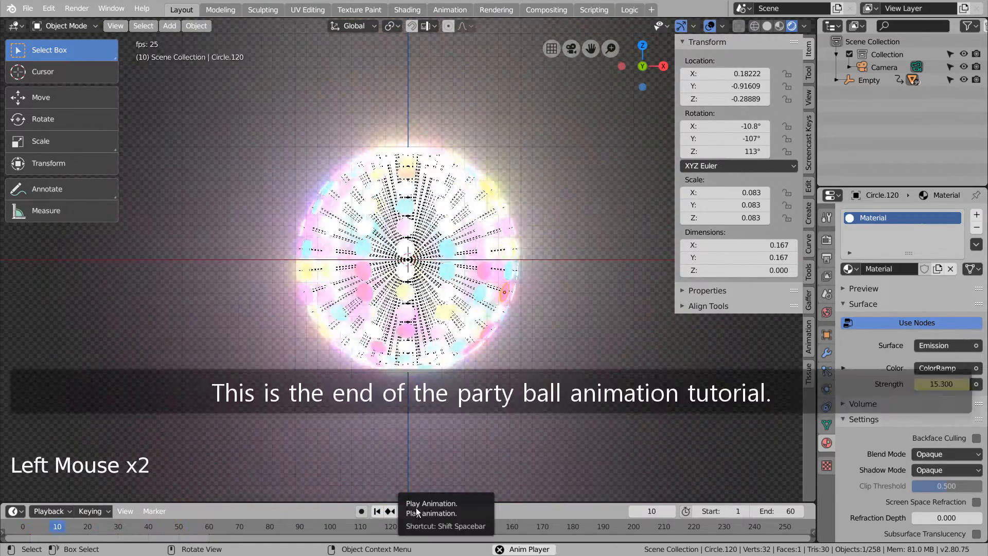
pyautogui.click(408, 511)
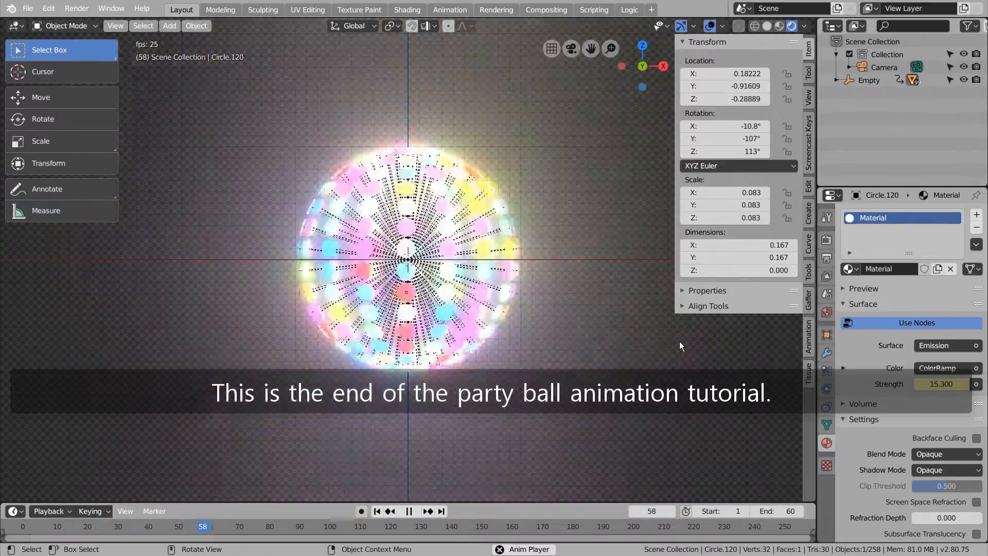